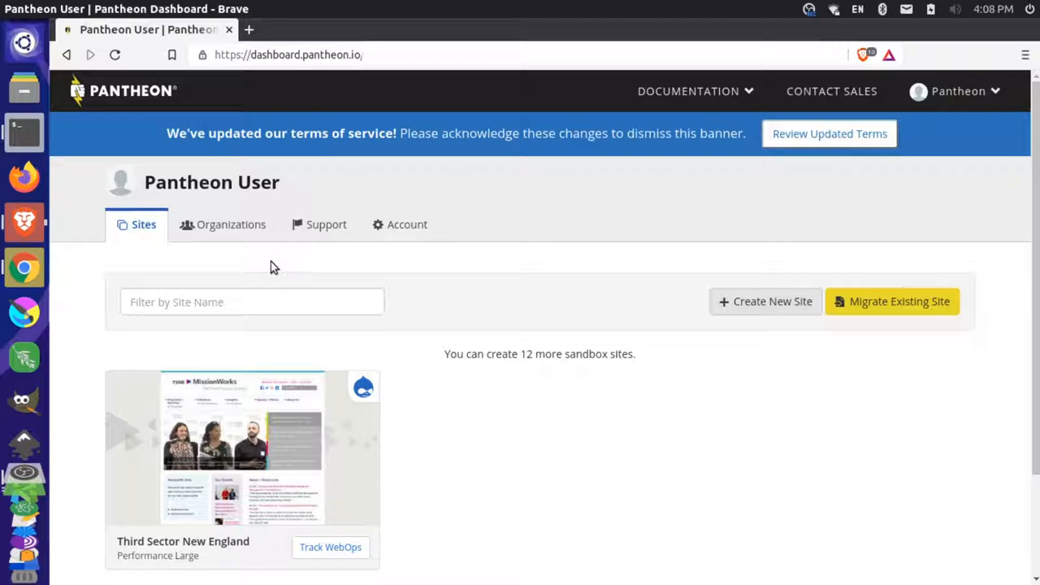
mouse_move(230, 224)
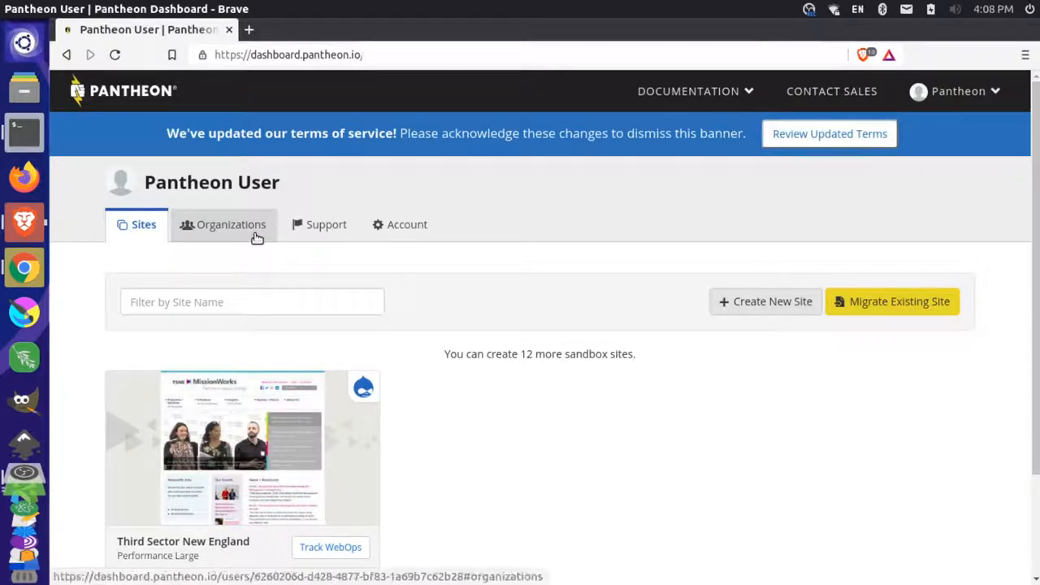
mouse_move(218, 114)
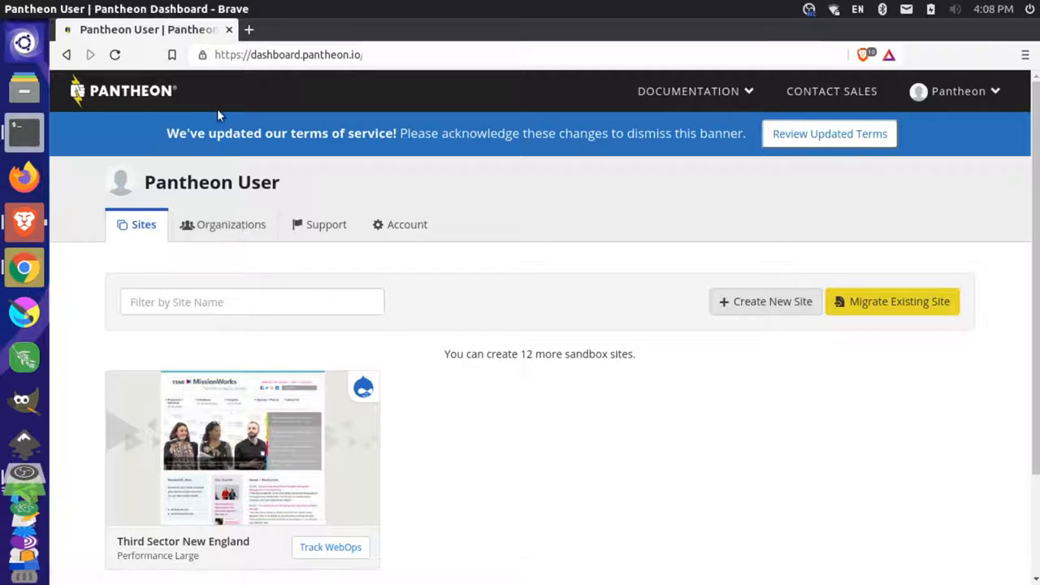
mouse_move(185, 127)
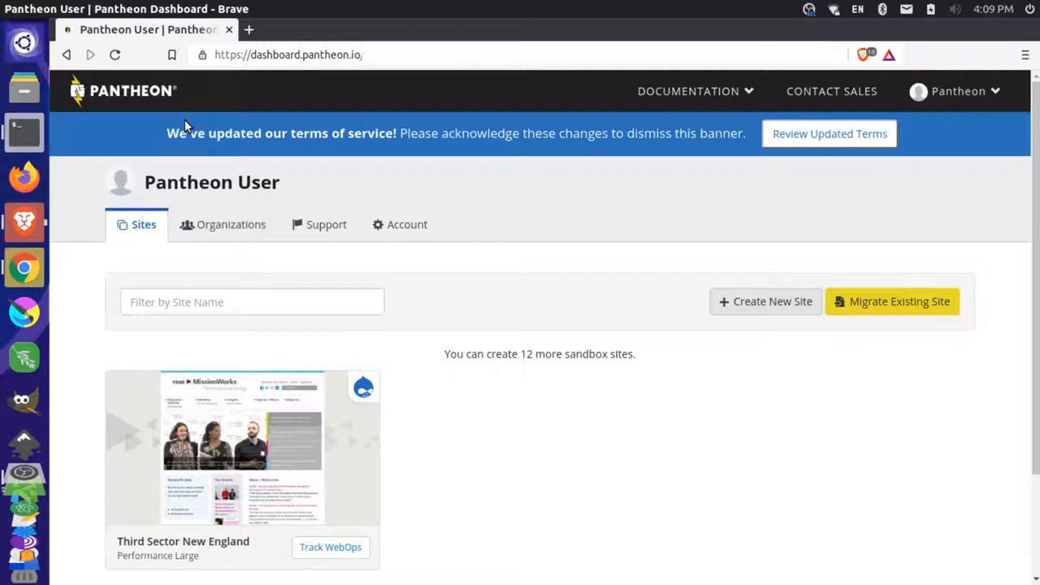
mouse_move(959, 72)
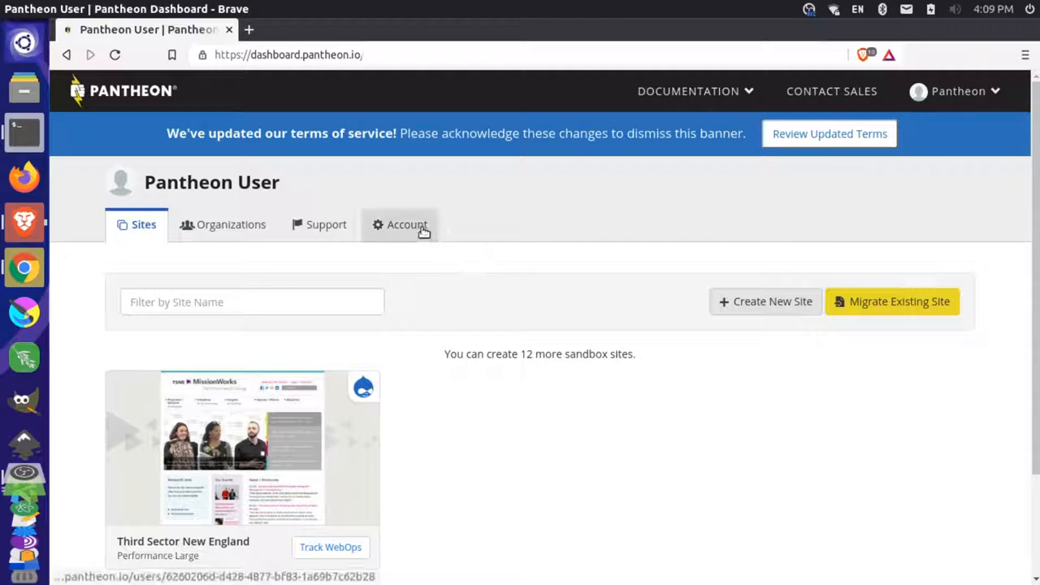
Reach the Machine Tokens section of the account and begin creating a new token
click(407, 224)
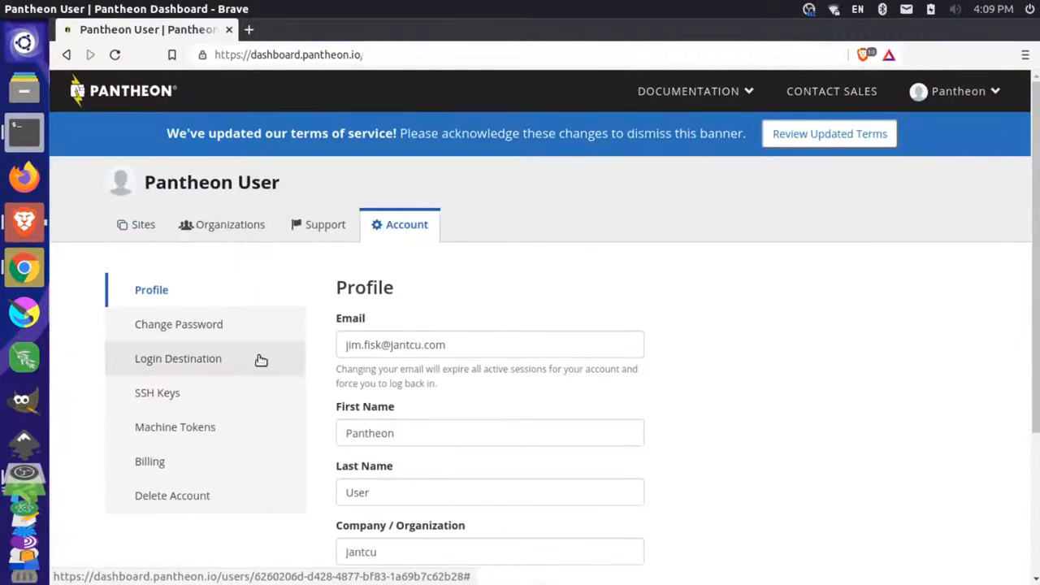
click(176, 426)
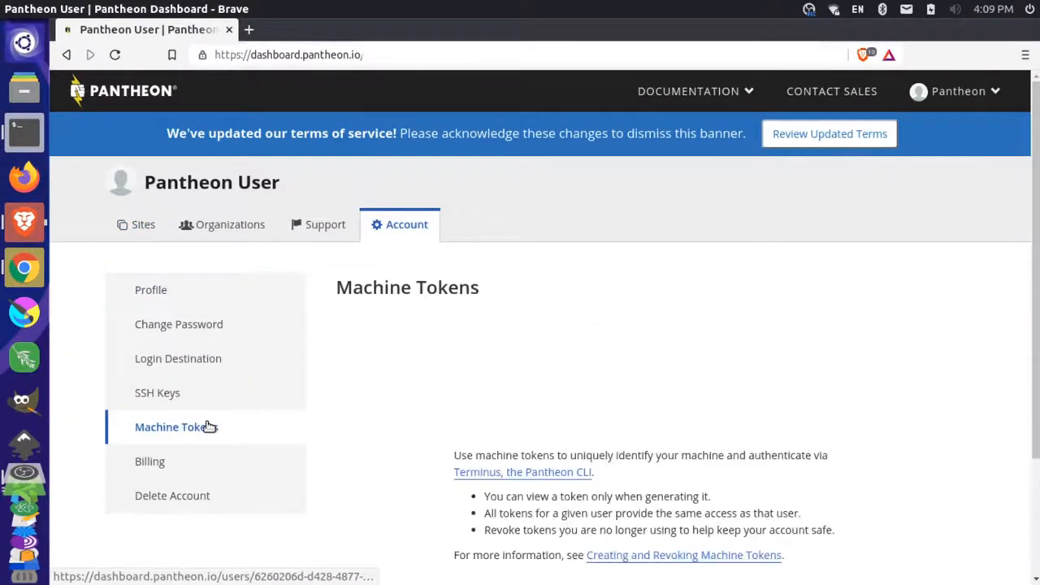
scroll(down, 3)
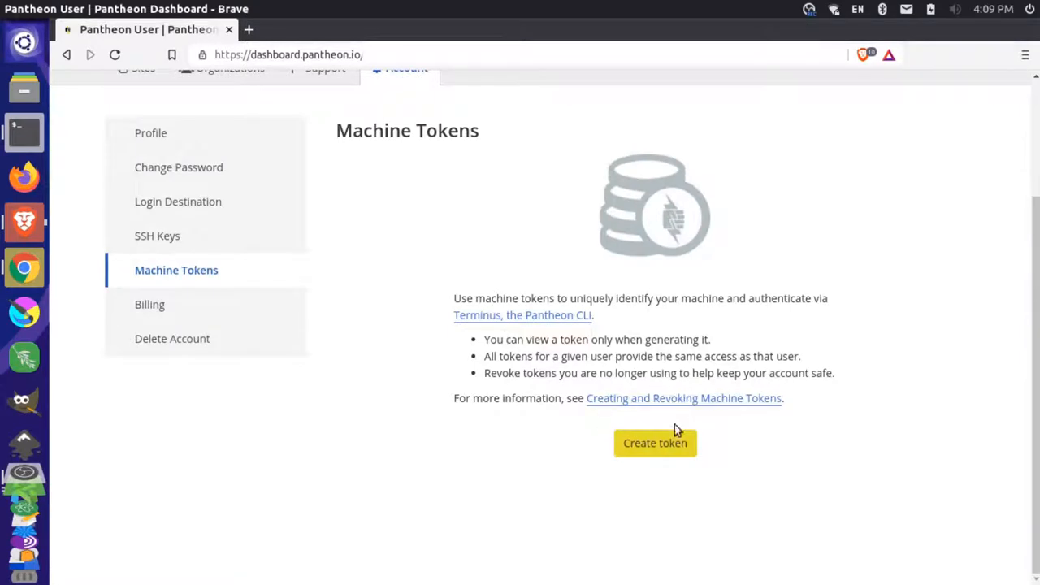
click(655, 442)
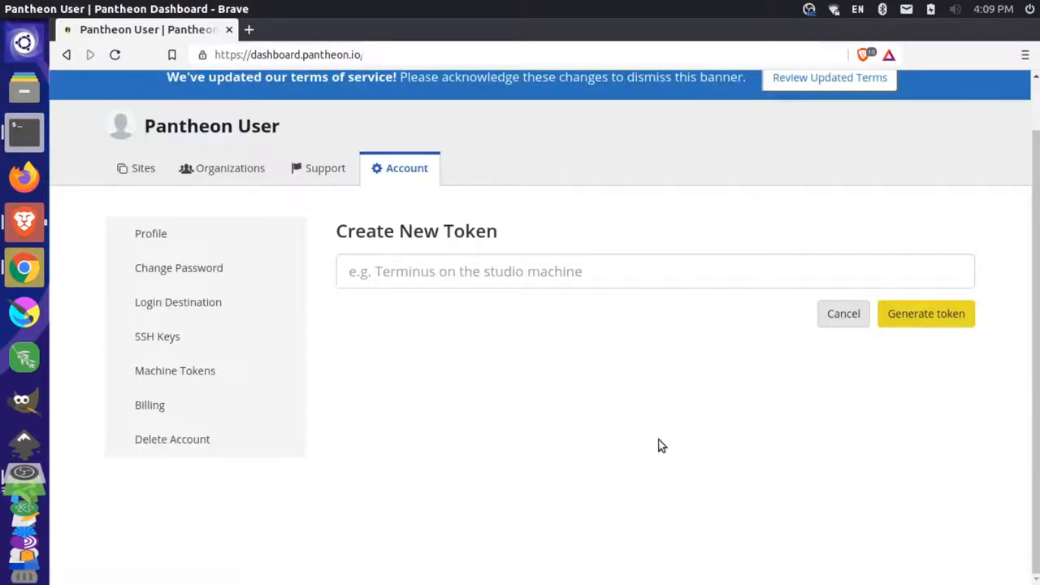
Generate a machine token named 'lando'
click(539, 271)
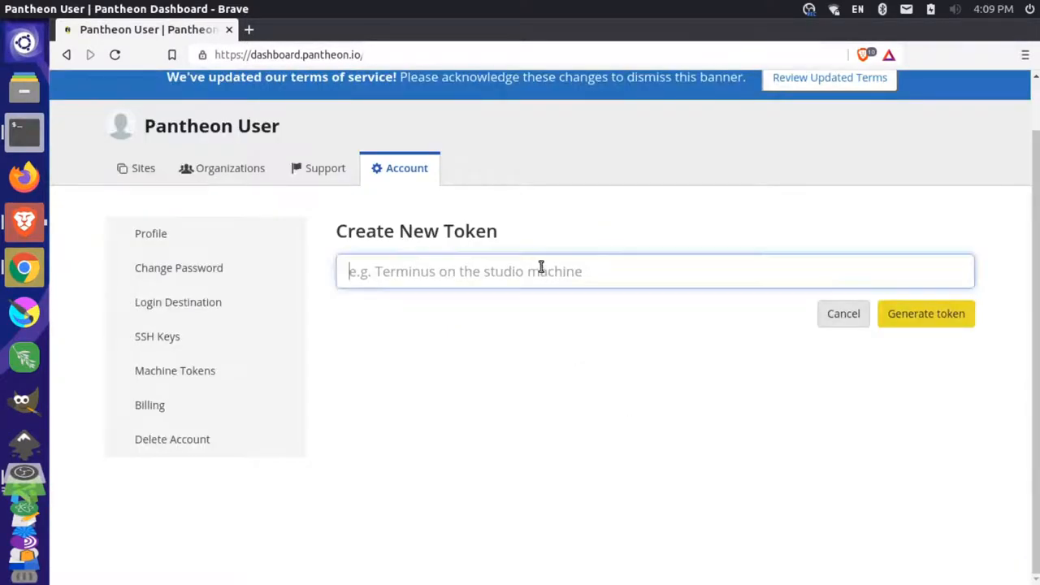
text(lan)
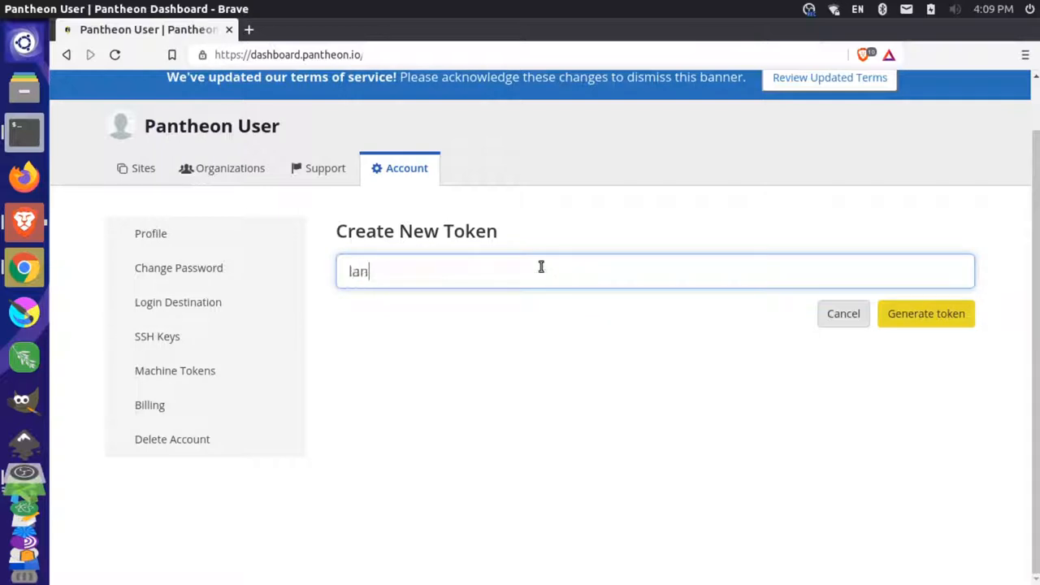
text(do)
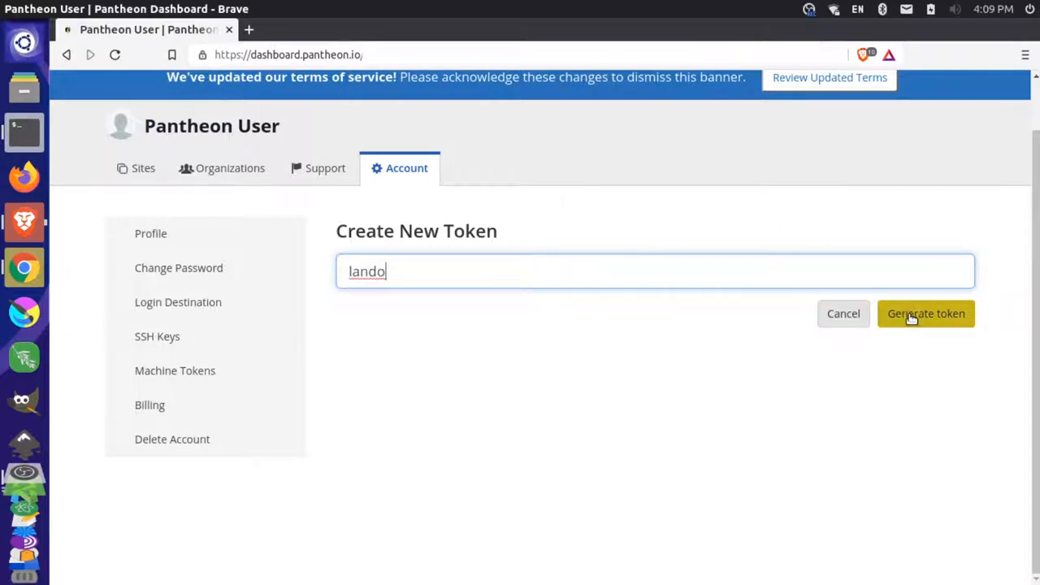
click(926, 314)
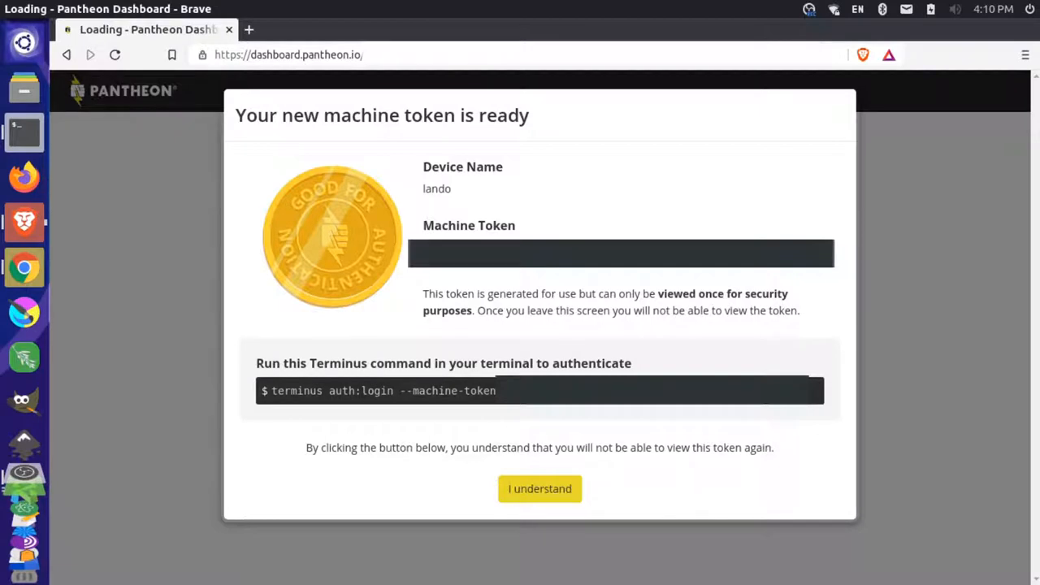
mouse_move(477, 488)
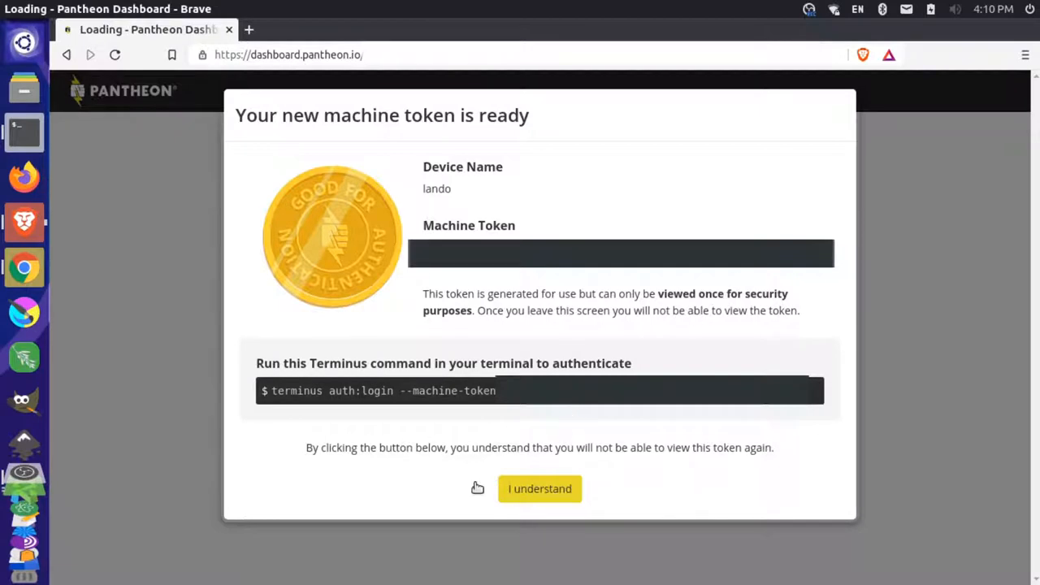
Dismiss the one-time token notice so the list shows the lando token
click(539, 487)
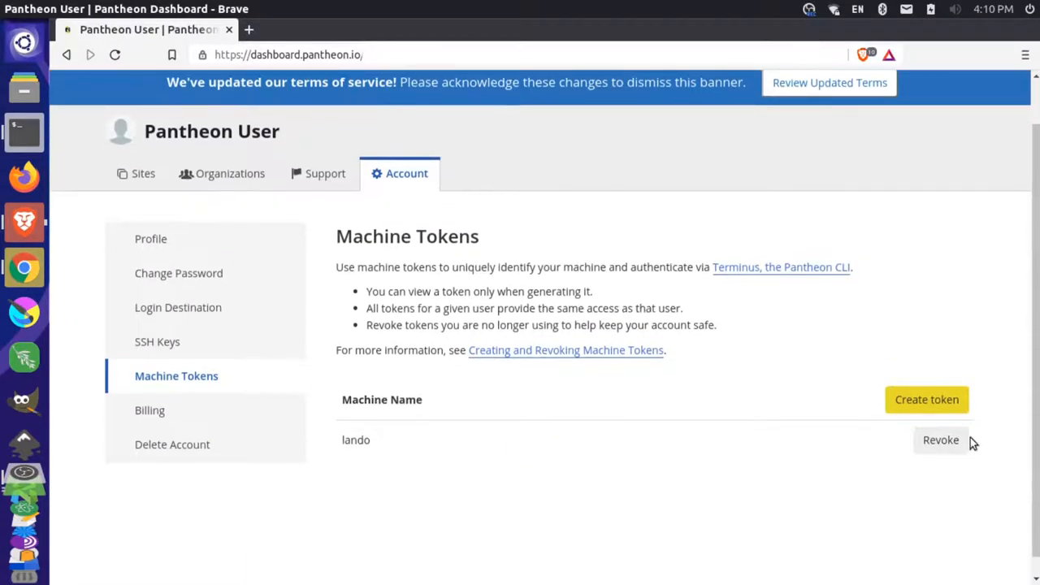
mouse_move(781, 493)
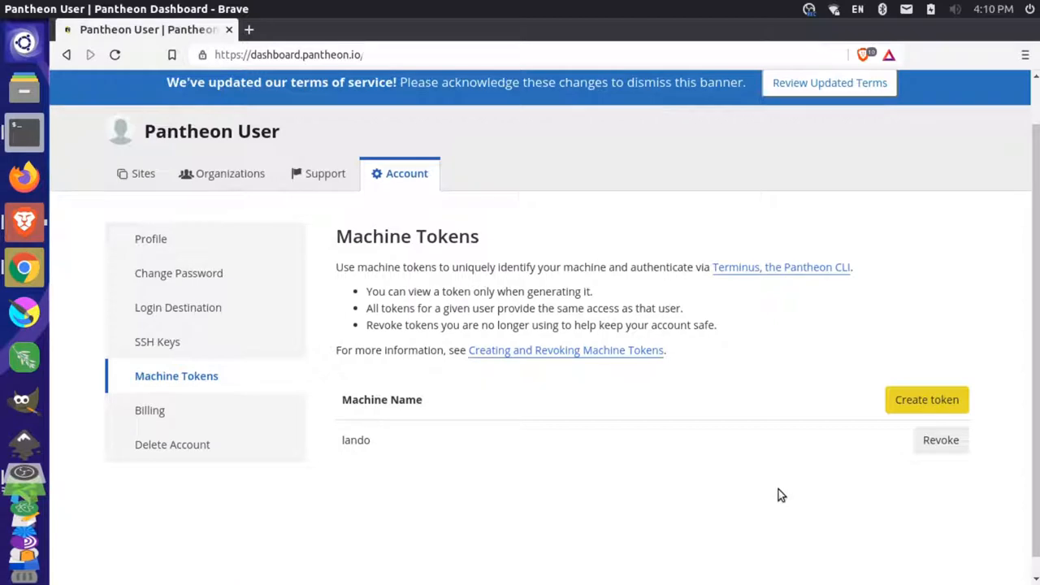
mouse_move(764, 452)
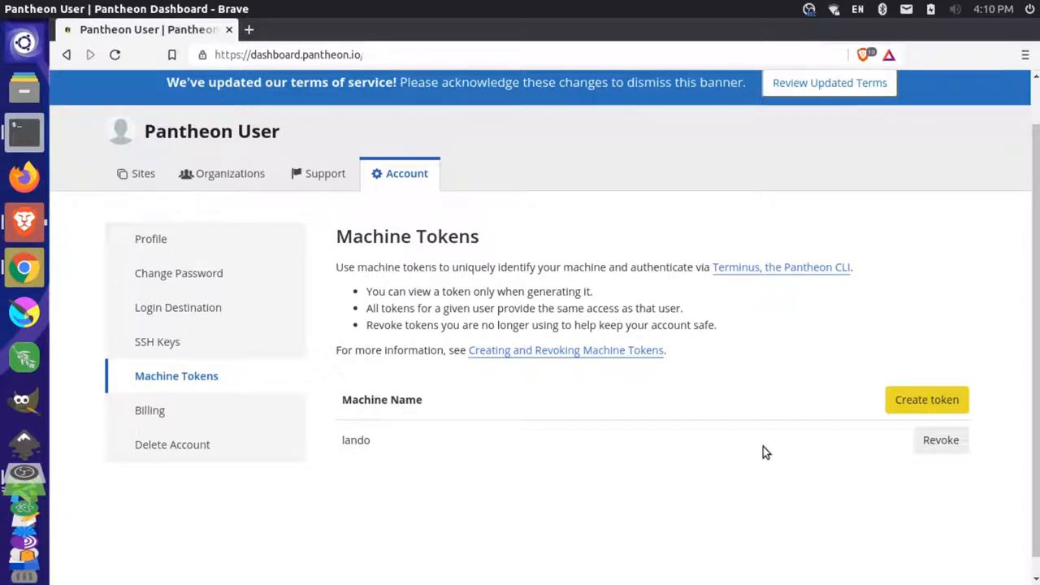
mouse_move(828, 374)
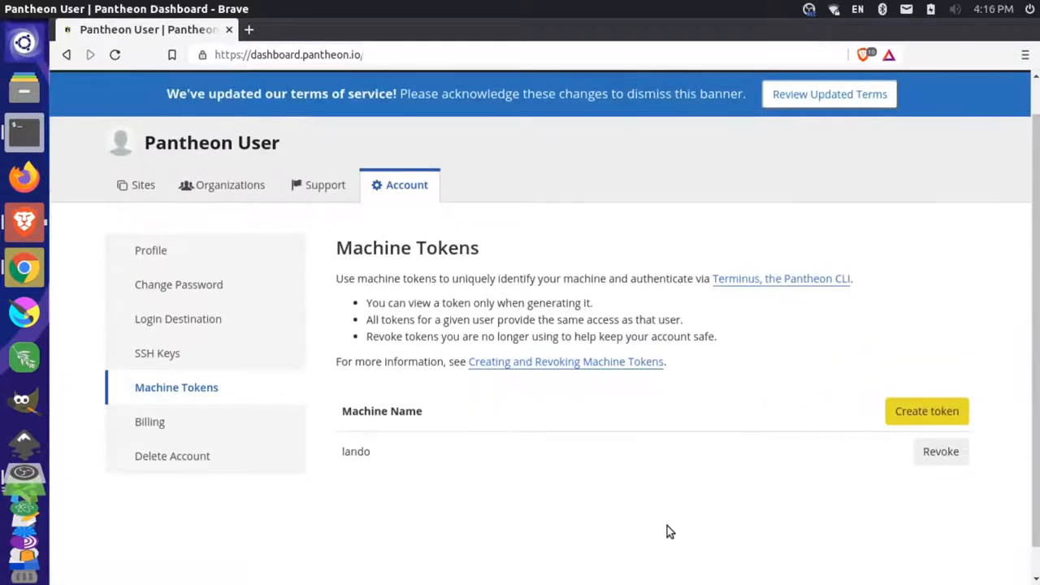
List the tsne.org project folder in the terminal to confirm it is empty, then clear the screen
click(23, 133)
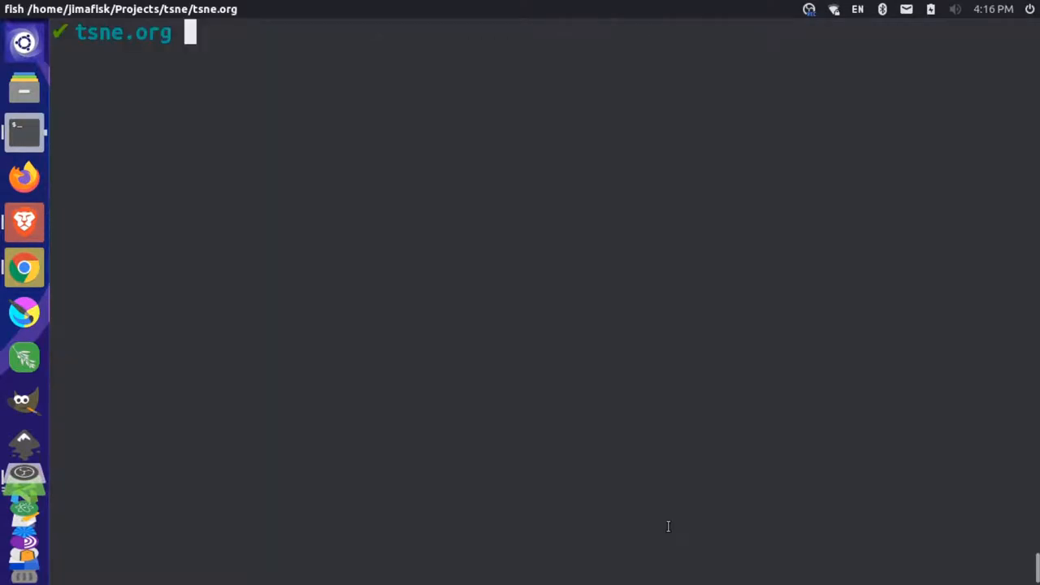
key(Return)
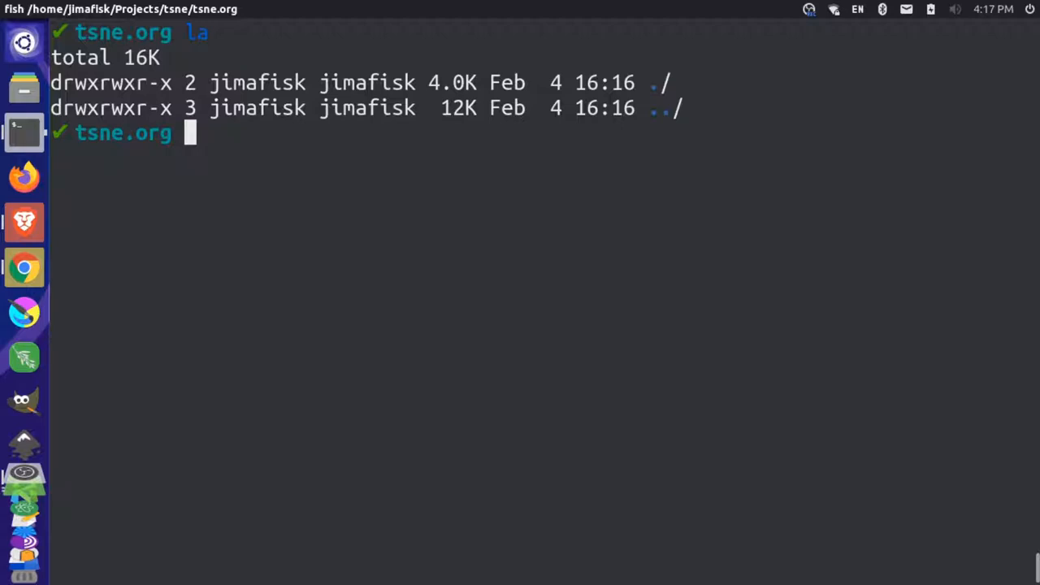
key(ctrl+l)
text(lando)
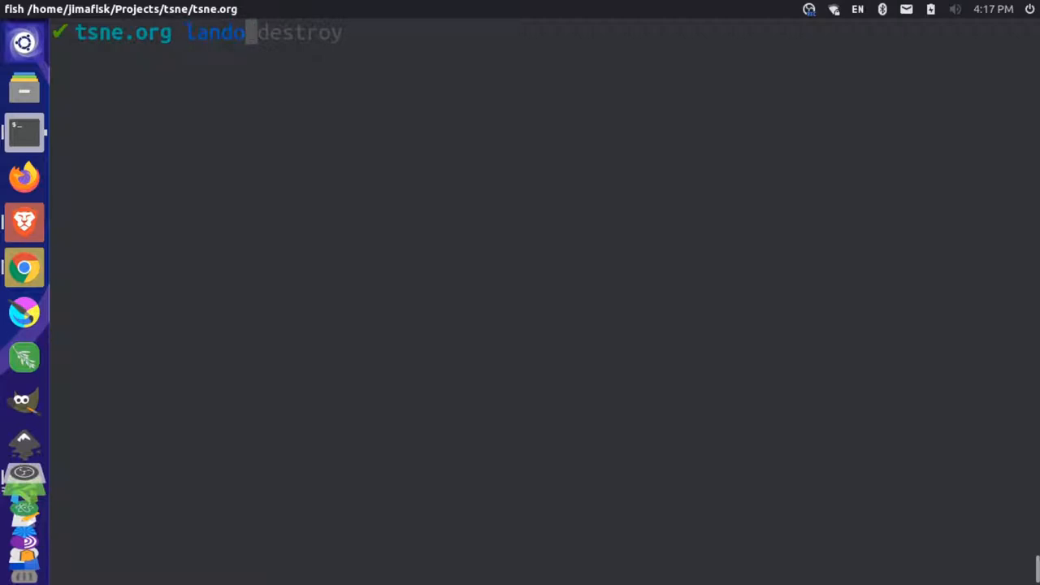
Run lando init and choose pantheon as the codebase source
text(init)
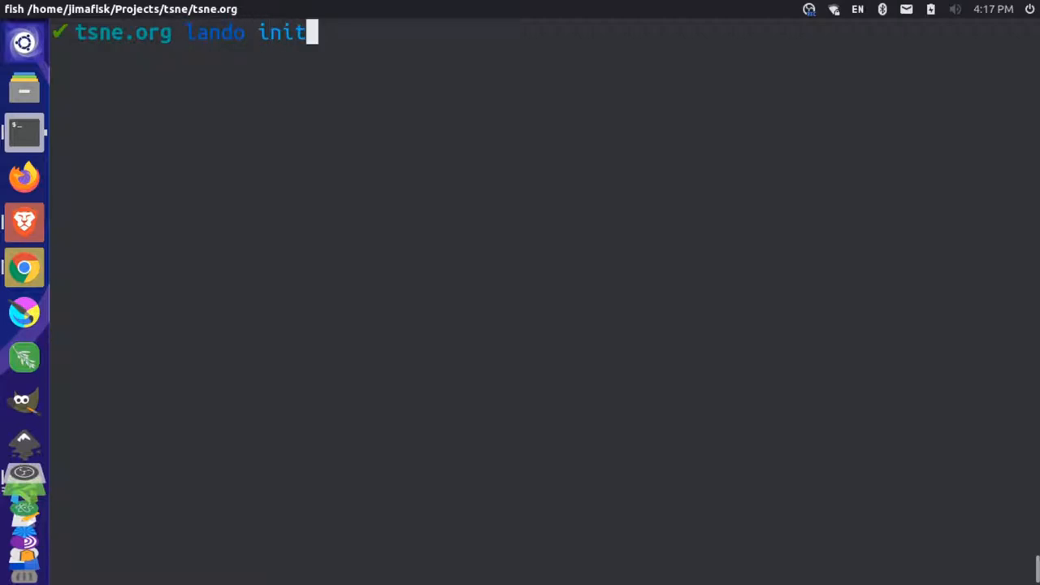
key(Return)
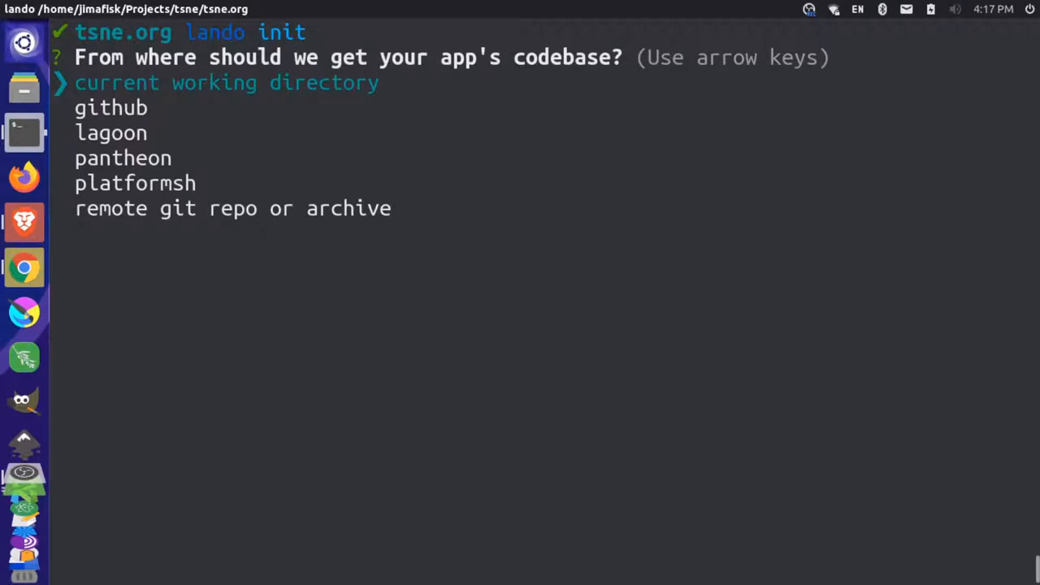
key(Down)
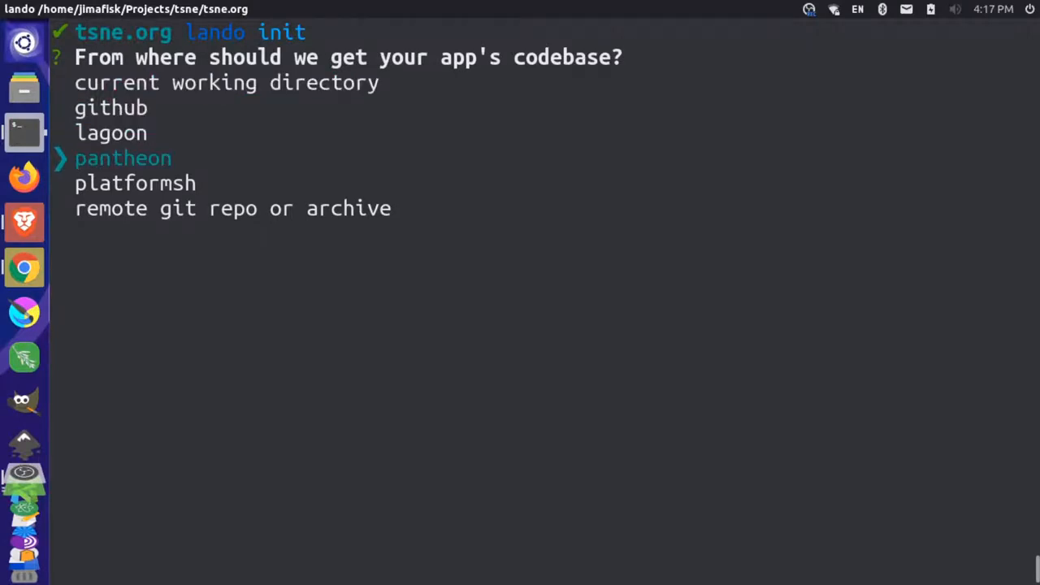
key(Return)
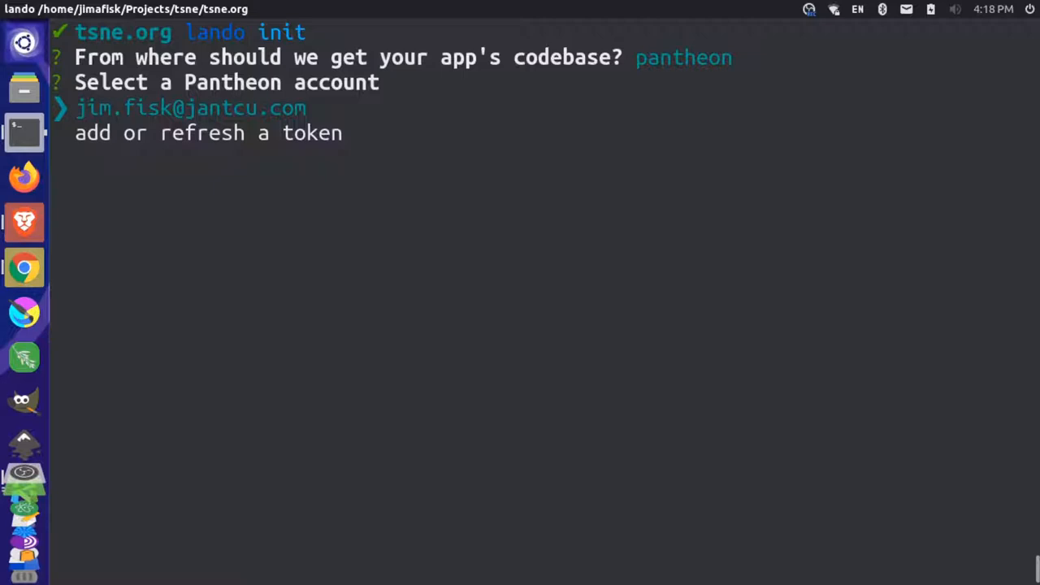
Add the machine token, select the Pantheon account and the third-sector-new-england site
key(Return)
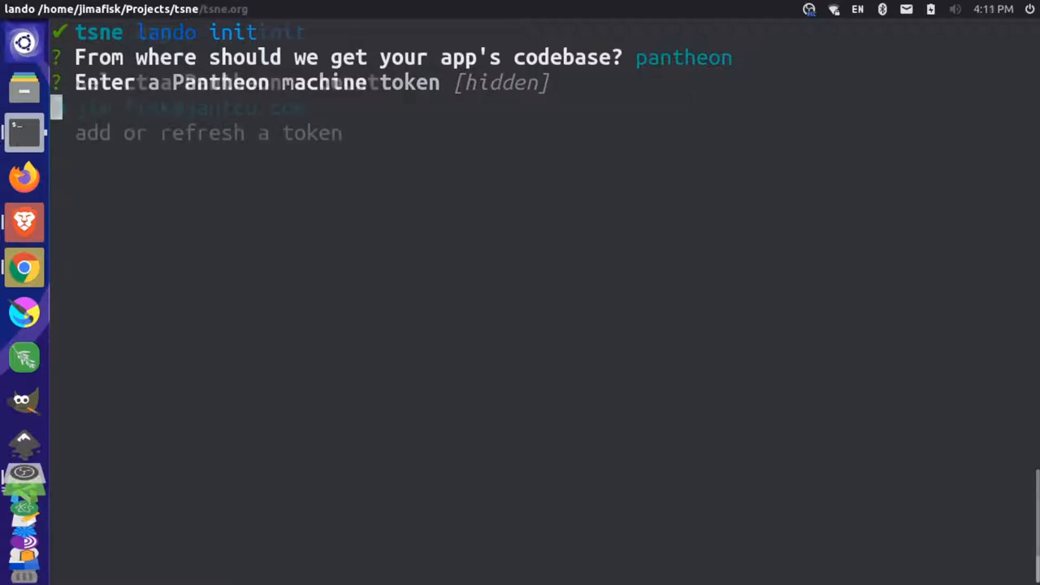
key(Return)
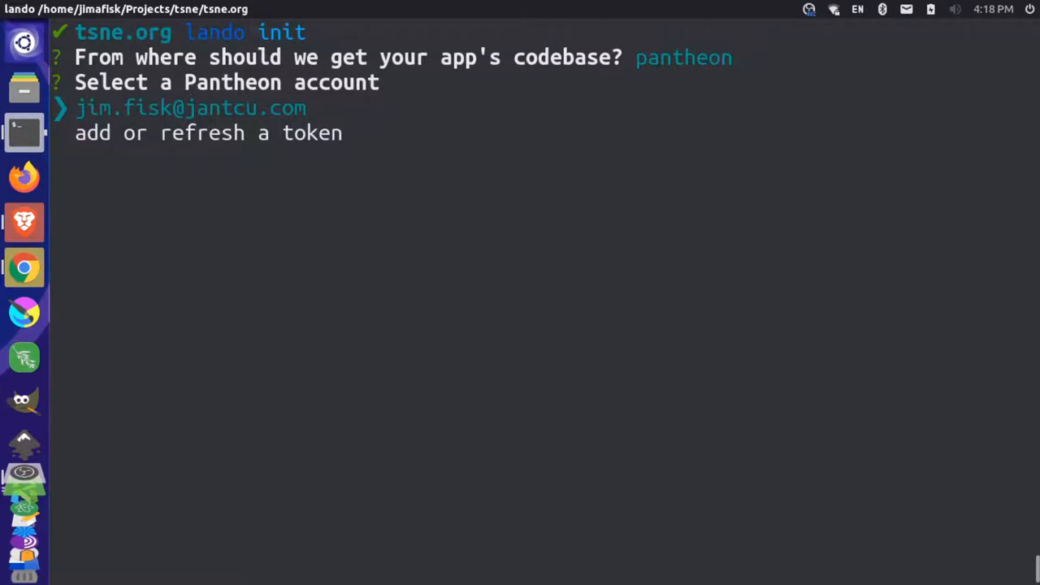
key(Return)
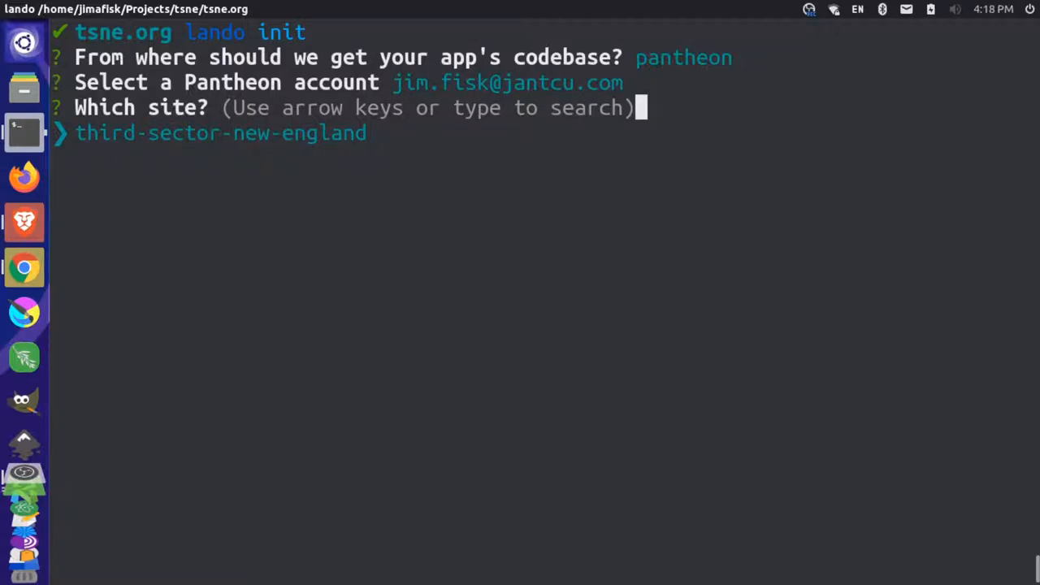
key(Return)
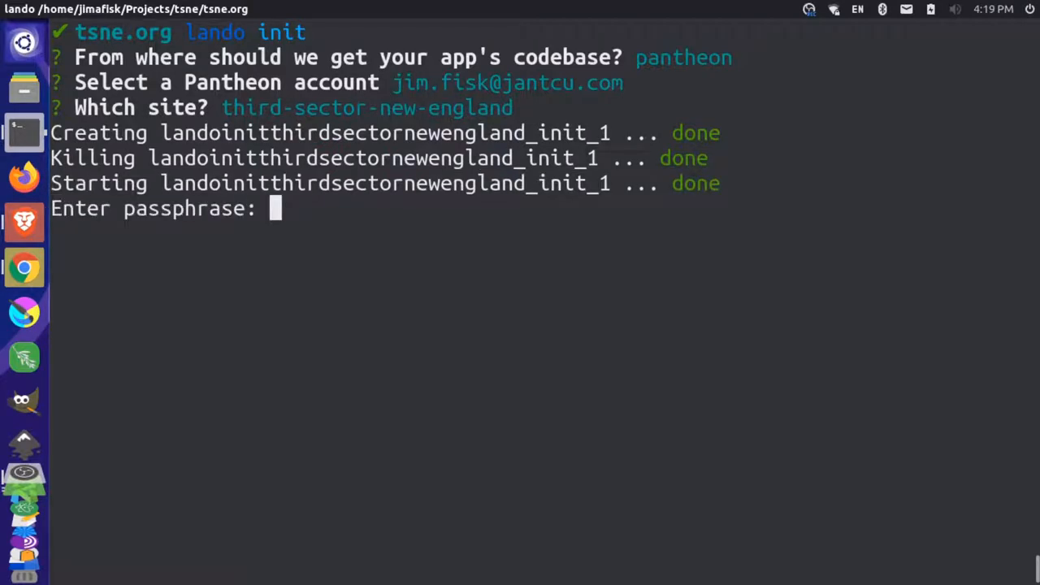
Submit the key passphrase and run lando start to bring up the app with its local URLs
key(Return)
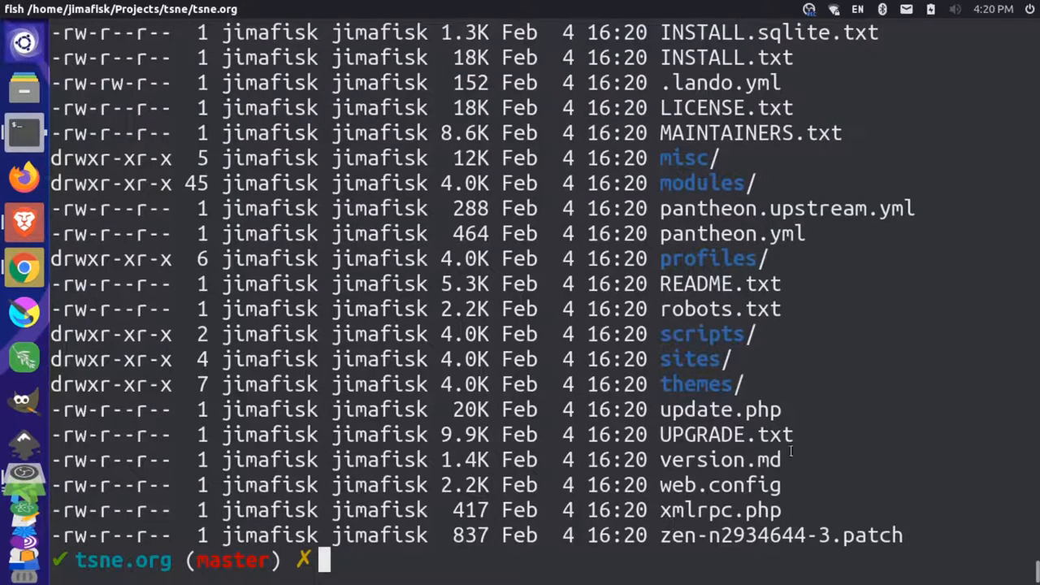
mouse_move(780, 426)
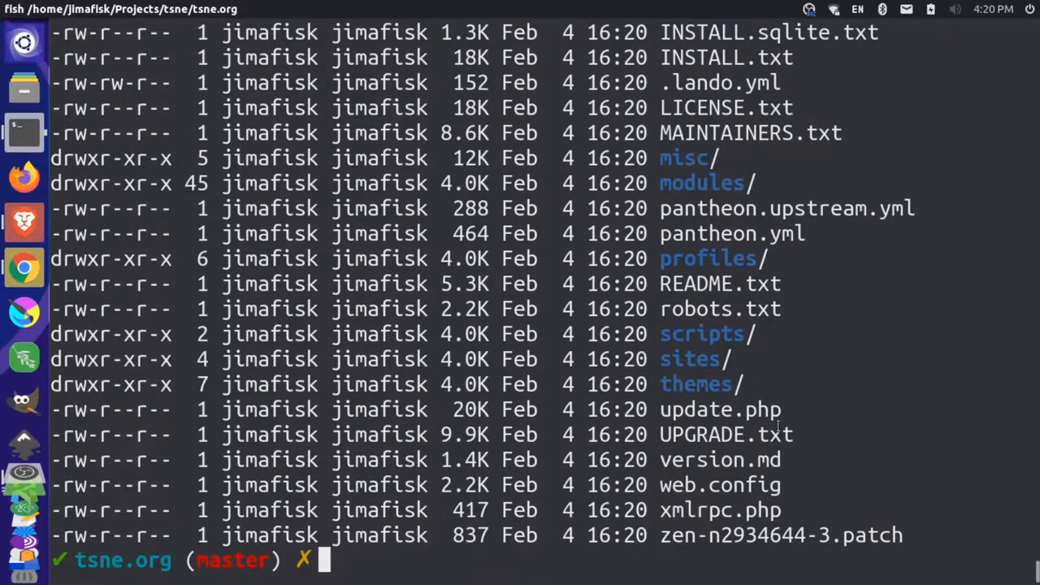
scroll(up, 3)
text(vim .lando.ym)
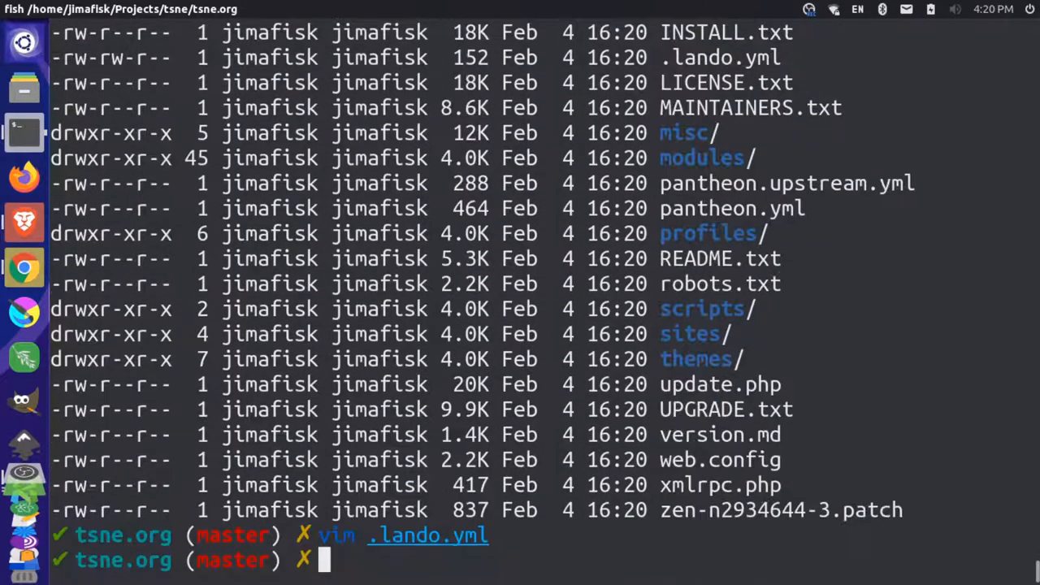
text(lando start)
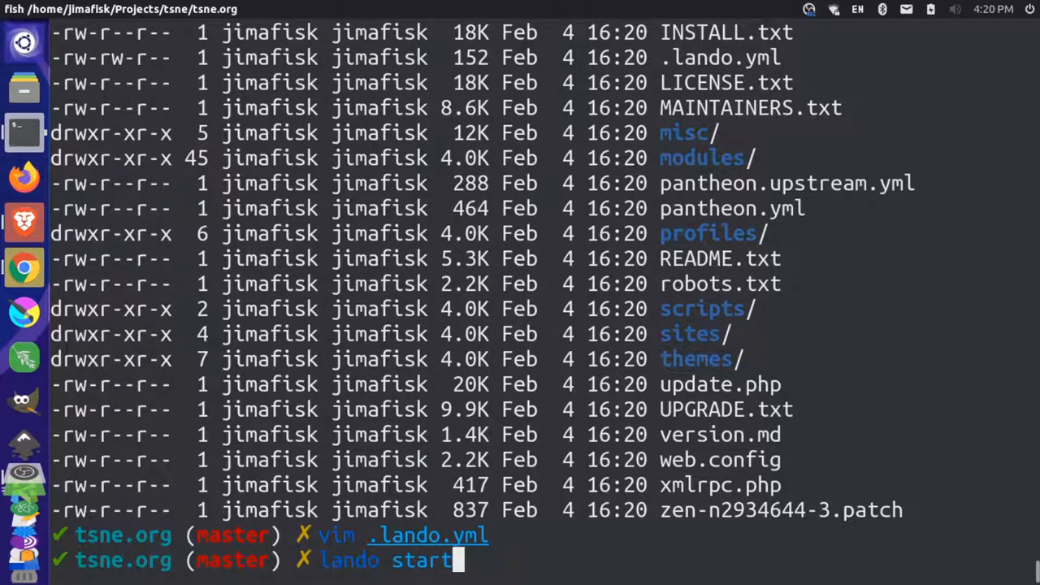
key(Return)
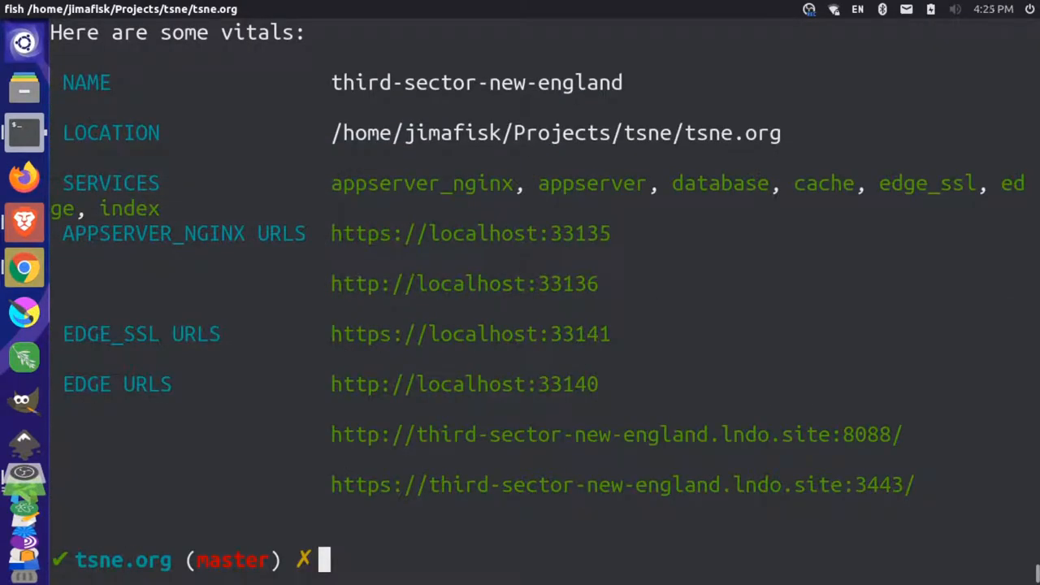
mouse_move(584, 485)
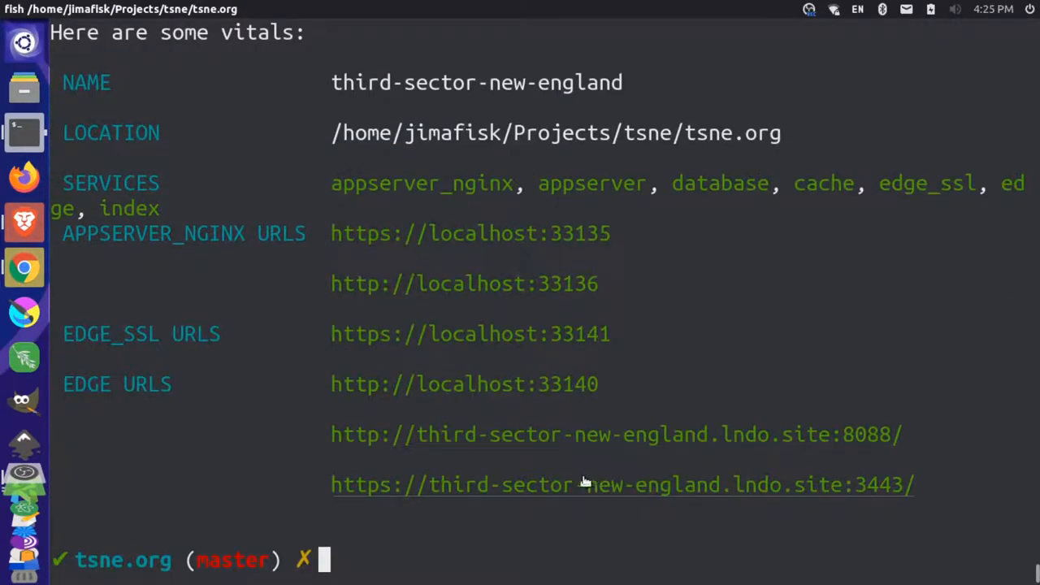
Copy the local https lndo.site address and load it in a new Brave tab
right_click(583, 484)
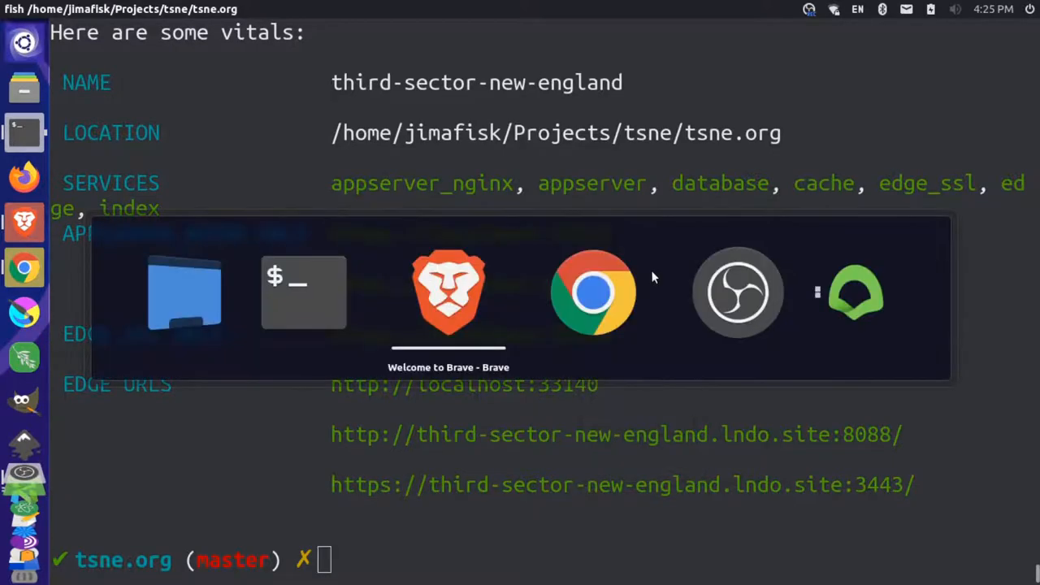
click(448, 292)
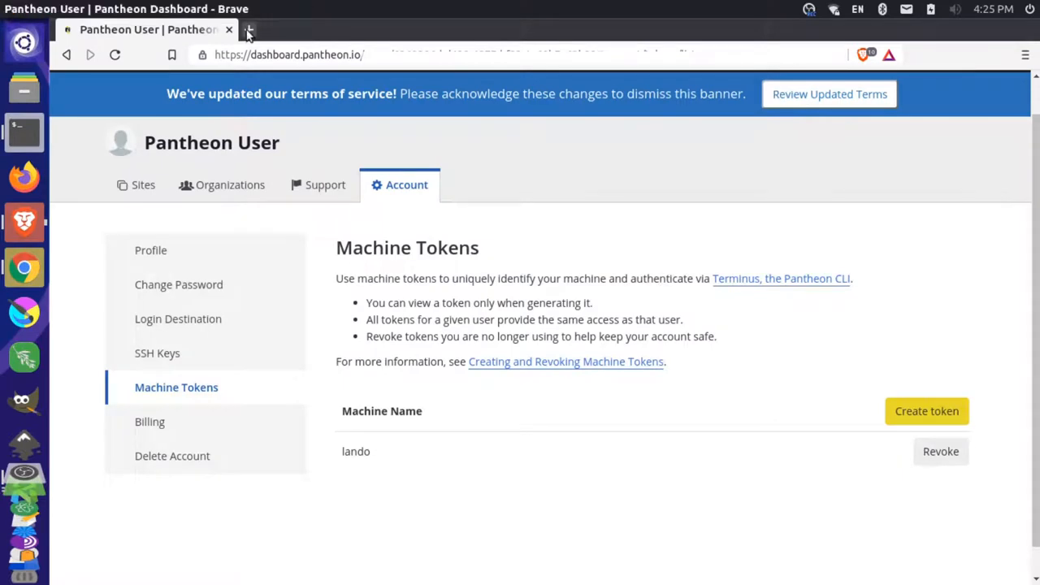
click(250, 29)
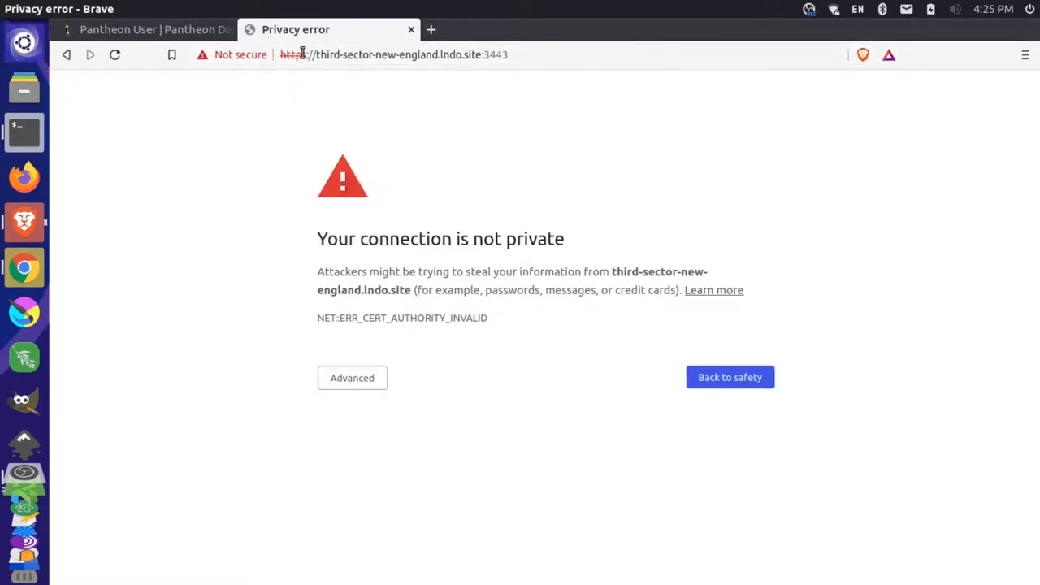
click(393, 56)
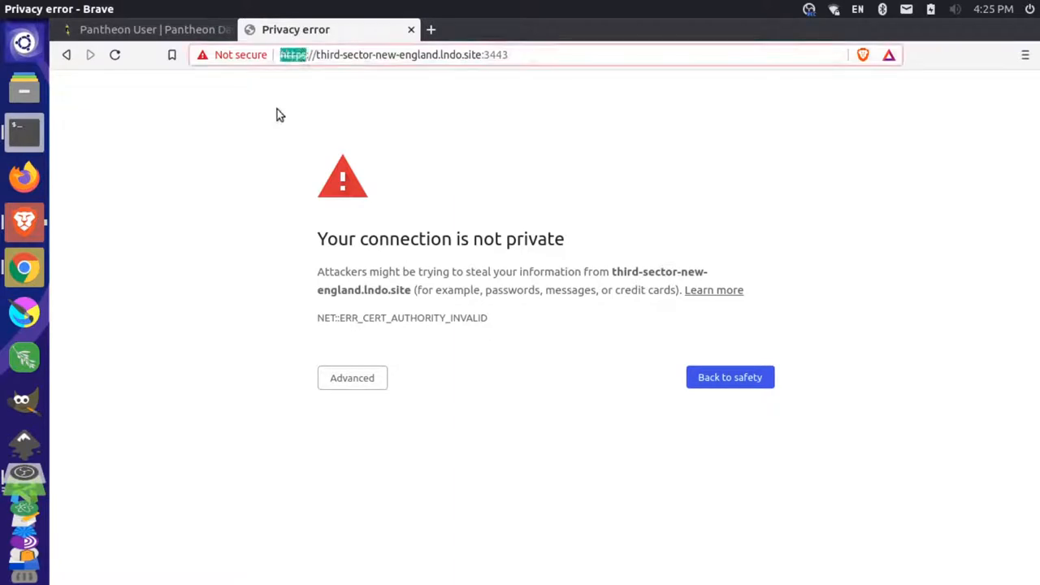
Proceed past the certificate warning to reach Drupal's installation profile page
click(351, 377)
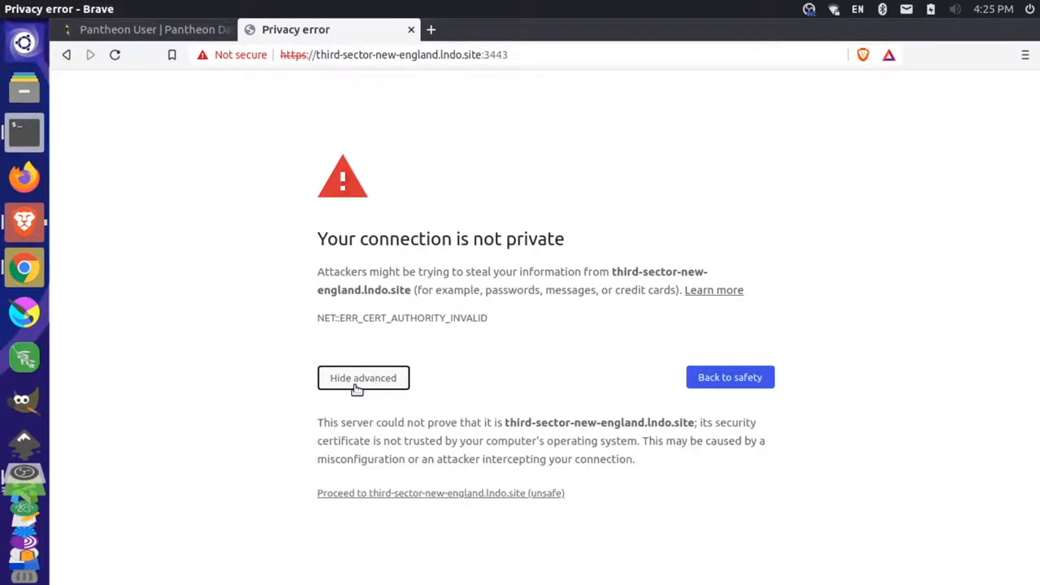
click(440, 492)
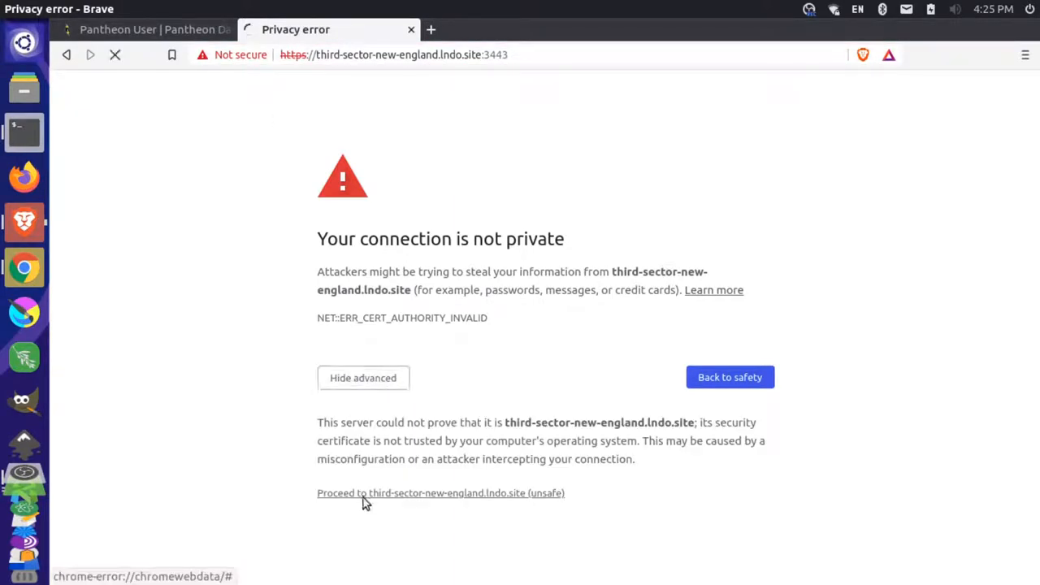
click(440, 494)
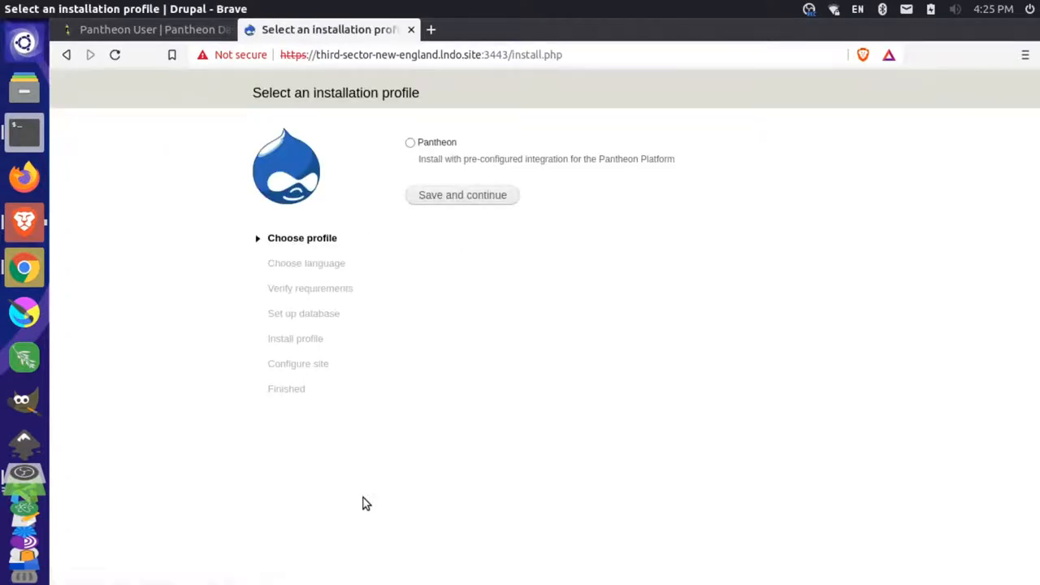
mouse_move(403, 144)
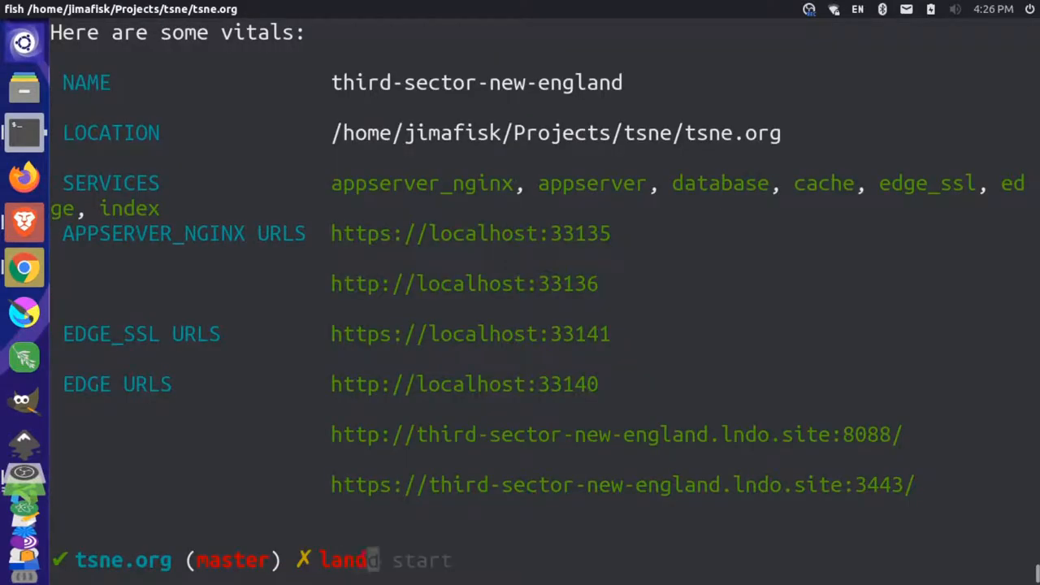
Run lando pull choosing dev as the source for code, database and files
text(pull)
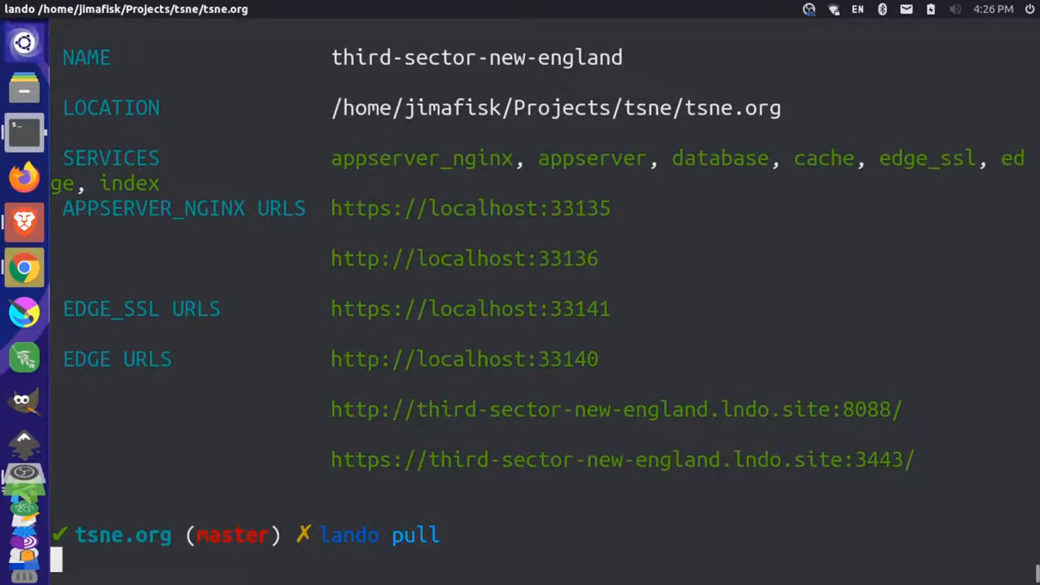
key(Return)
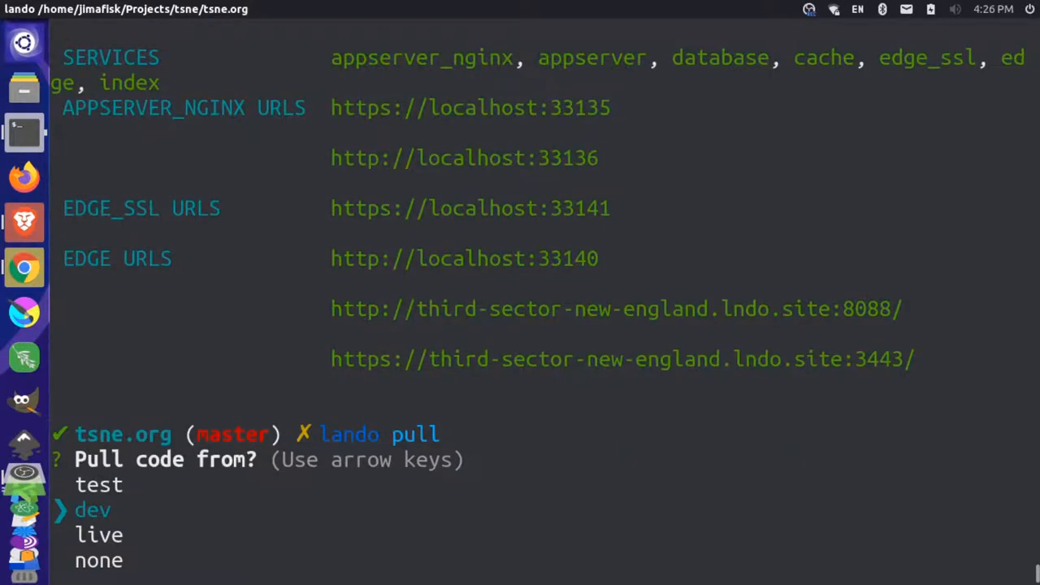
key(Return)
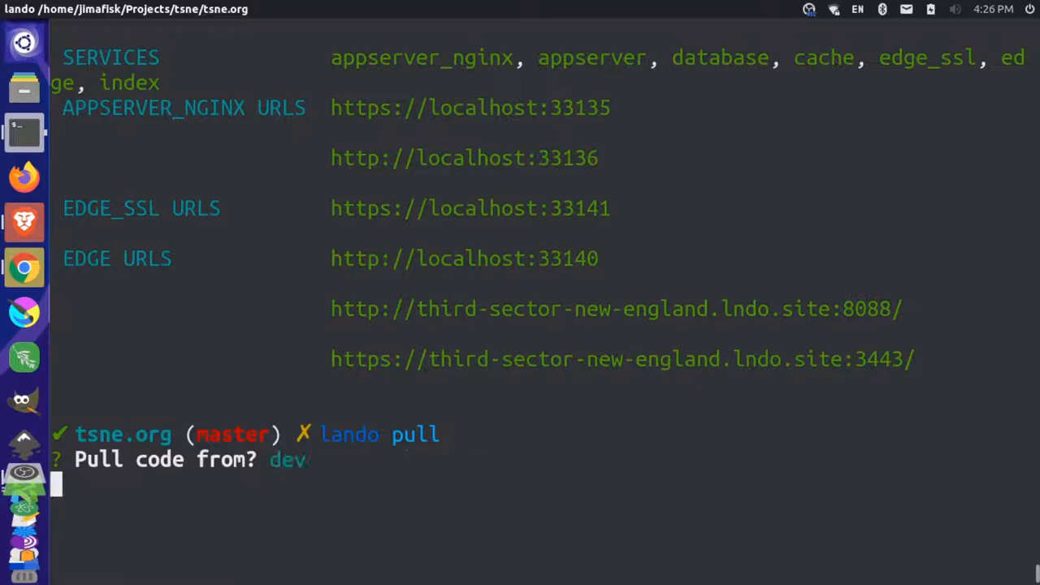
key(Return)
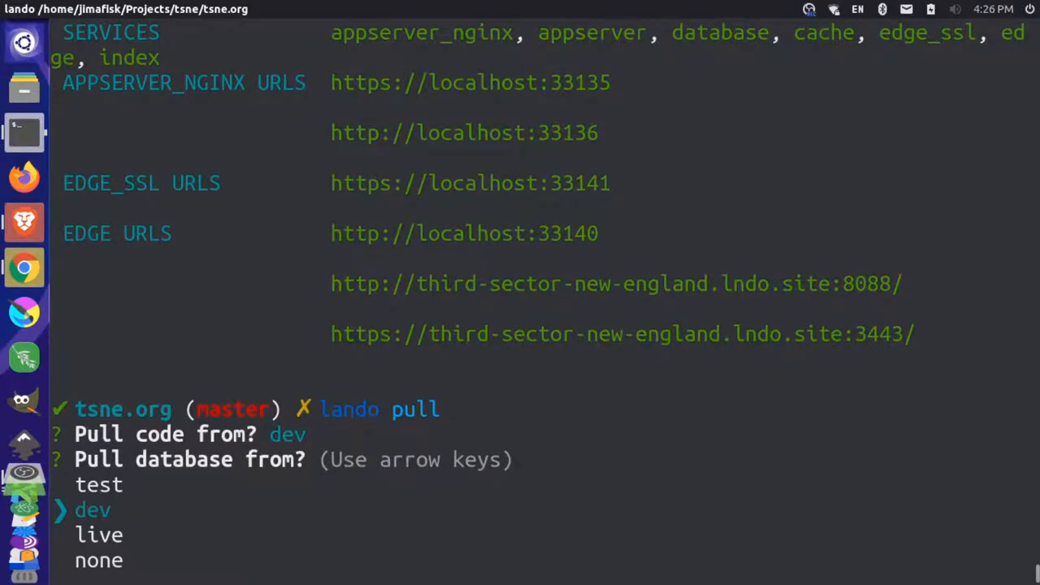
key(Return)
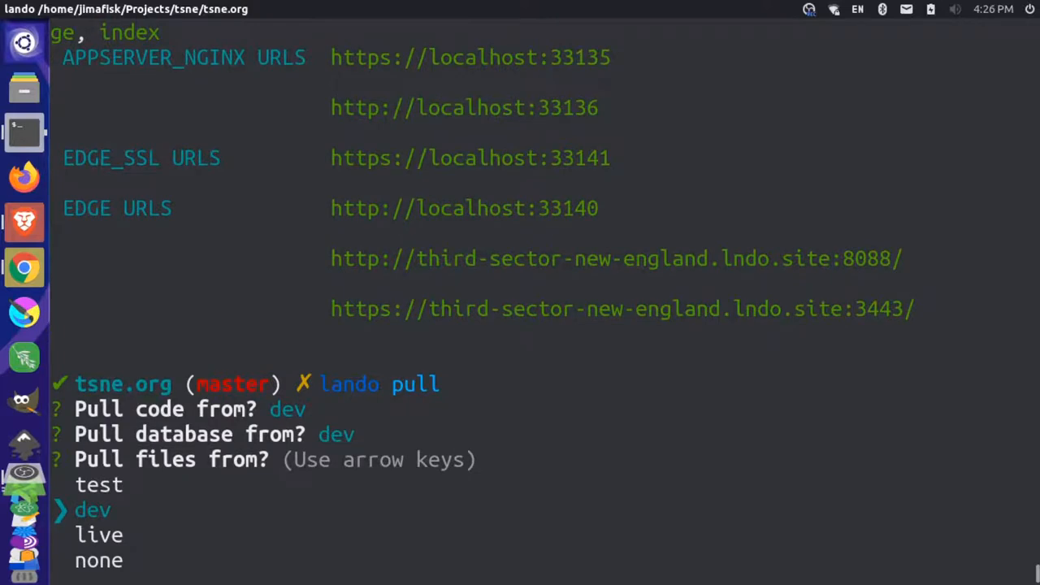
key(Return)
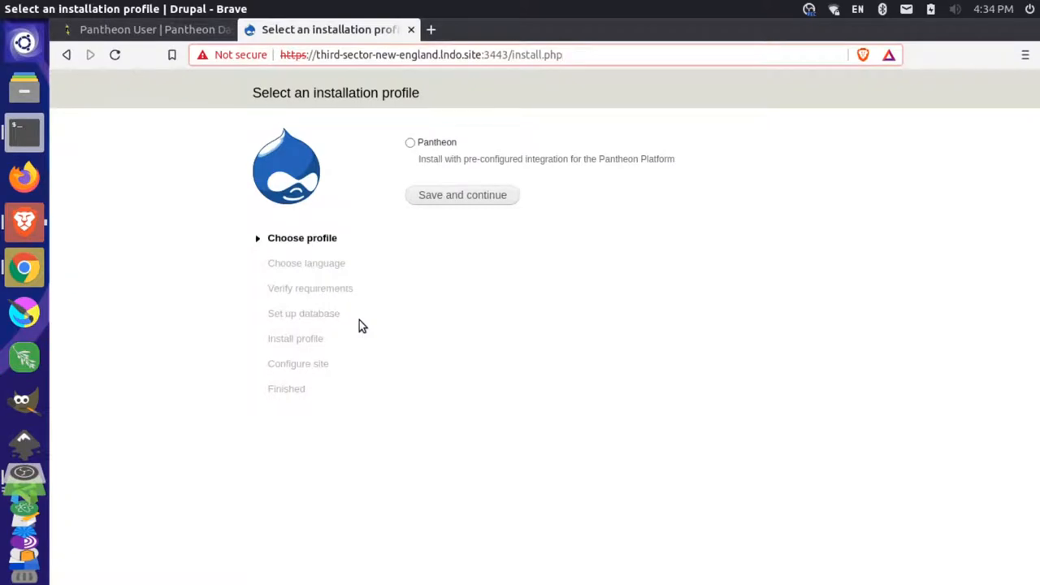
Reload install.php to see Drupal already installed and go to the existing site
click(461, 195)
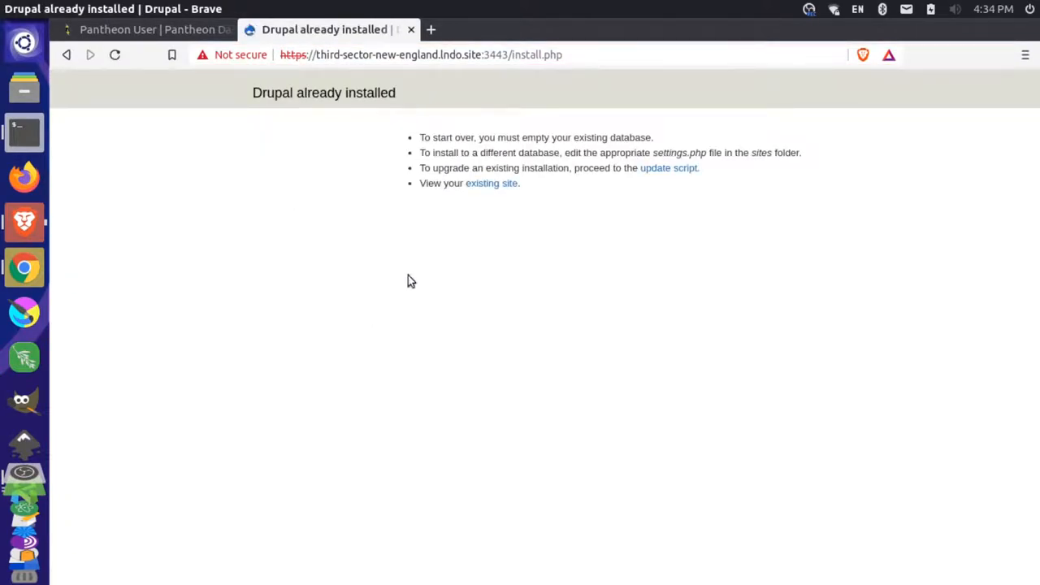
mouse_move(491, 182)
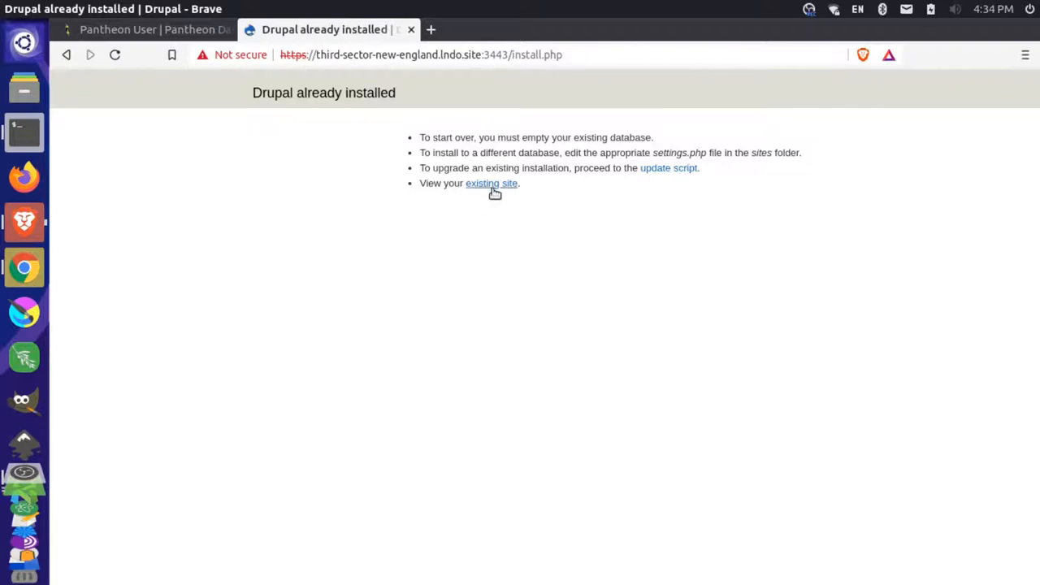
click(490, 181)
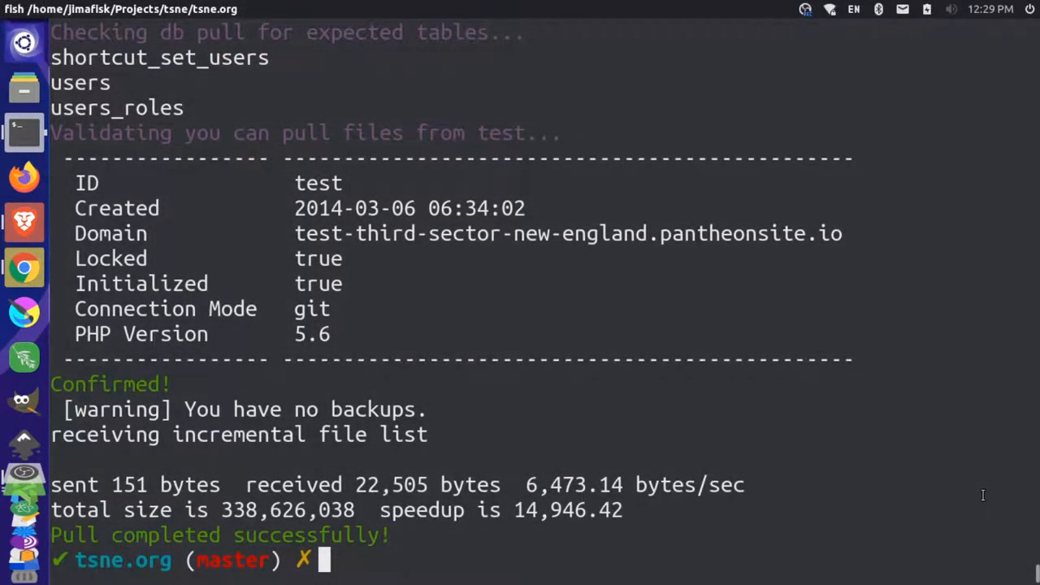
Run lando drush cc all to clear all Drupal caches
text(lando pull)
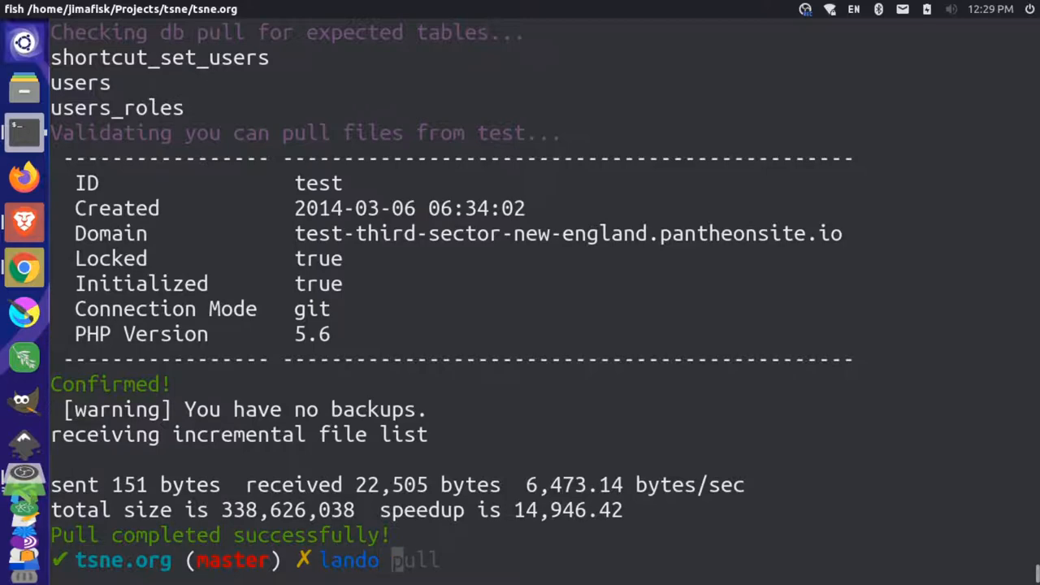
text(drush cc all)
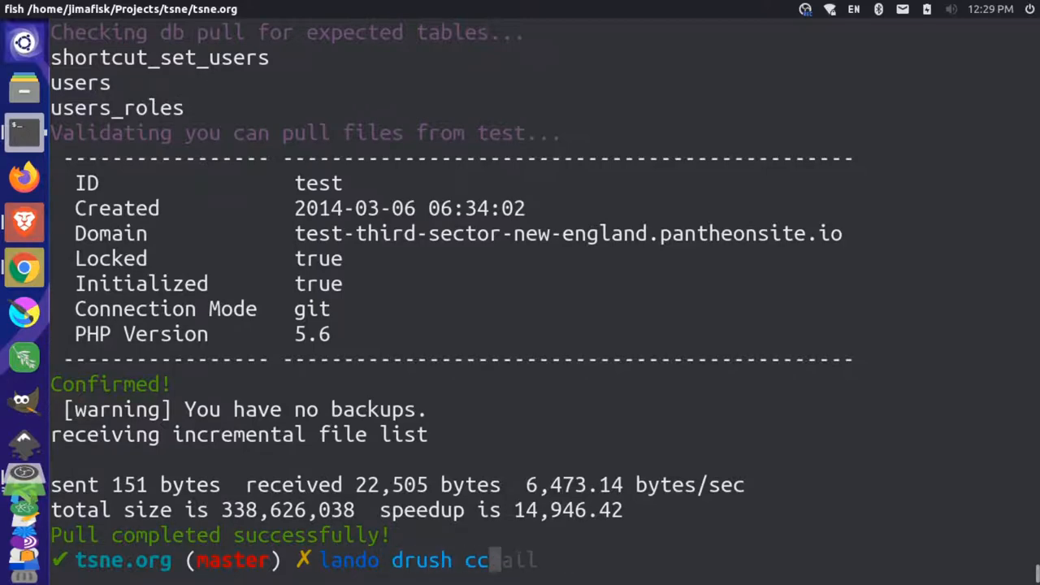
key(Return)
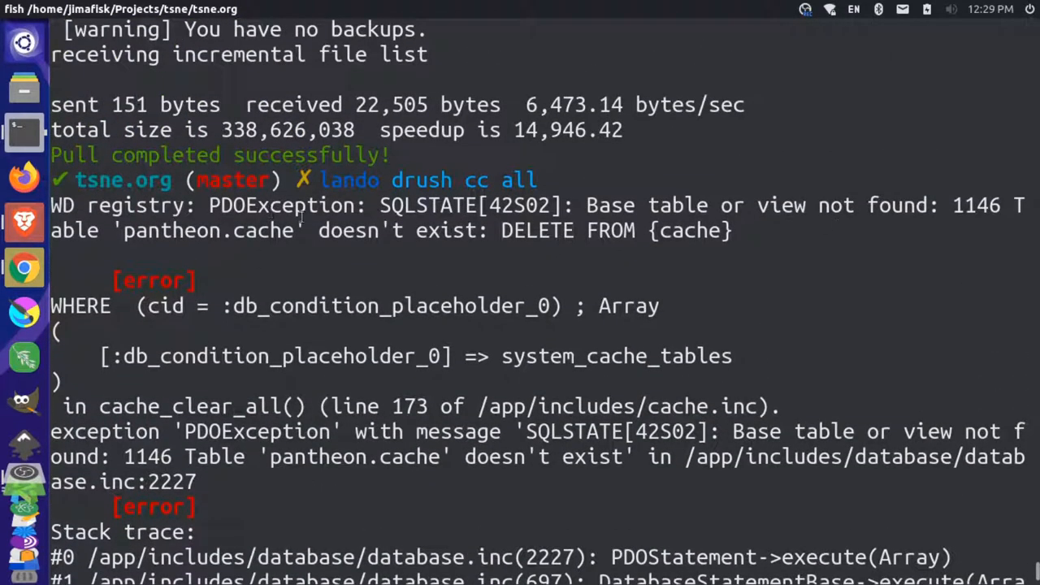
Highlight the error message that table pantheon.cache doesn't exist
double_click(171, 231)
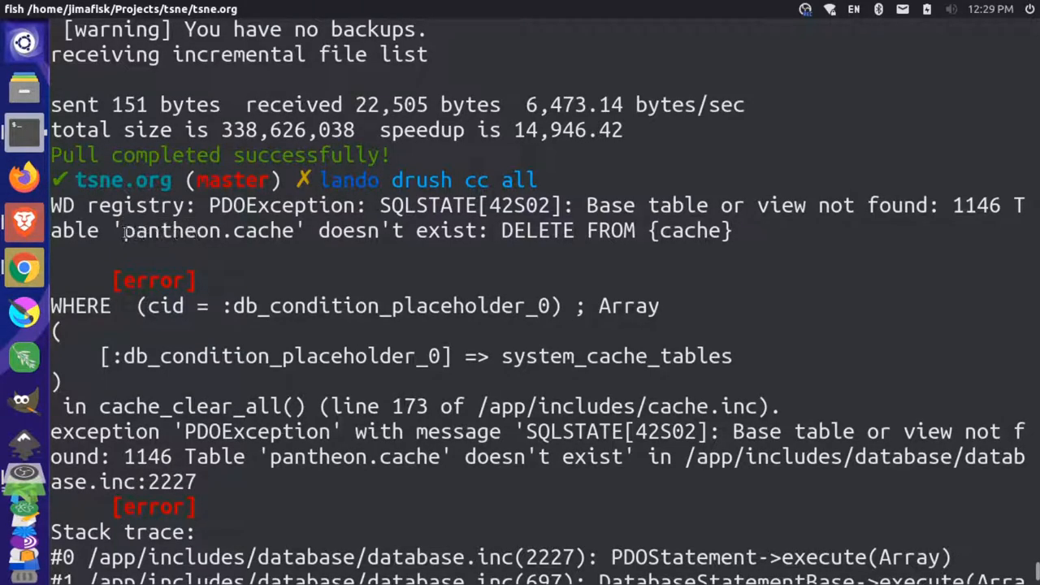
drag(122, 230, 487, 231)
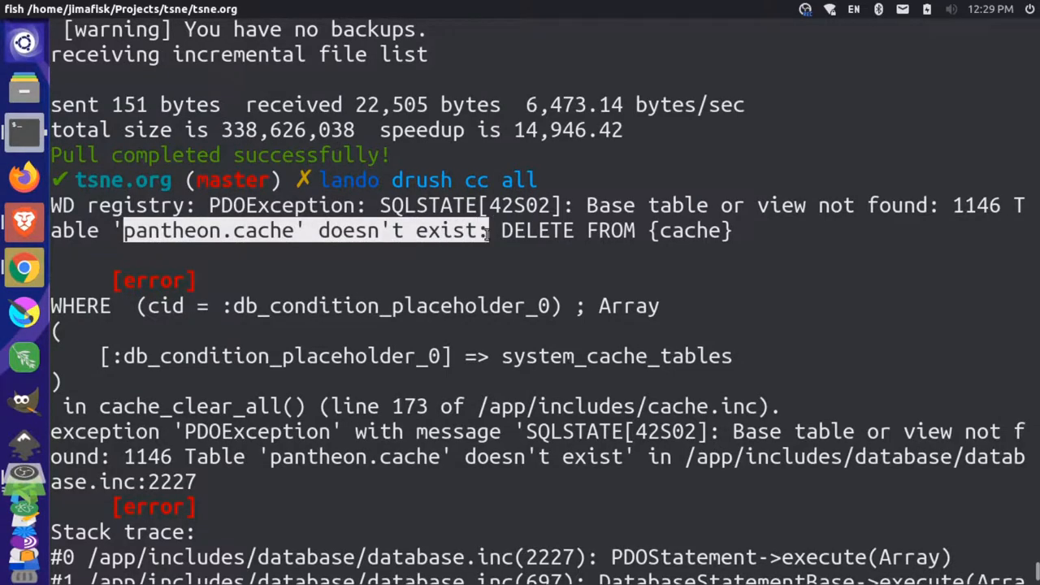
scroll(down, 3)
text(lando mysql)
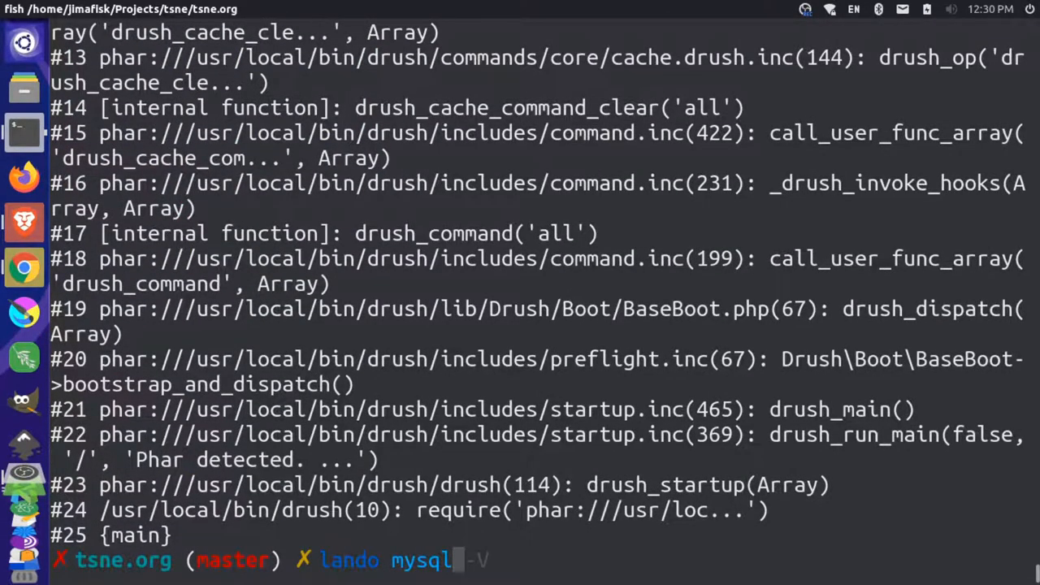
Enter the lando MariaDB monitor, list databases and switch to the pantheon database
key(Return)
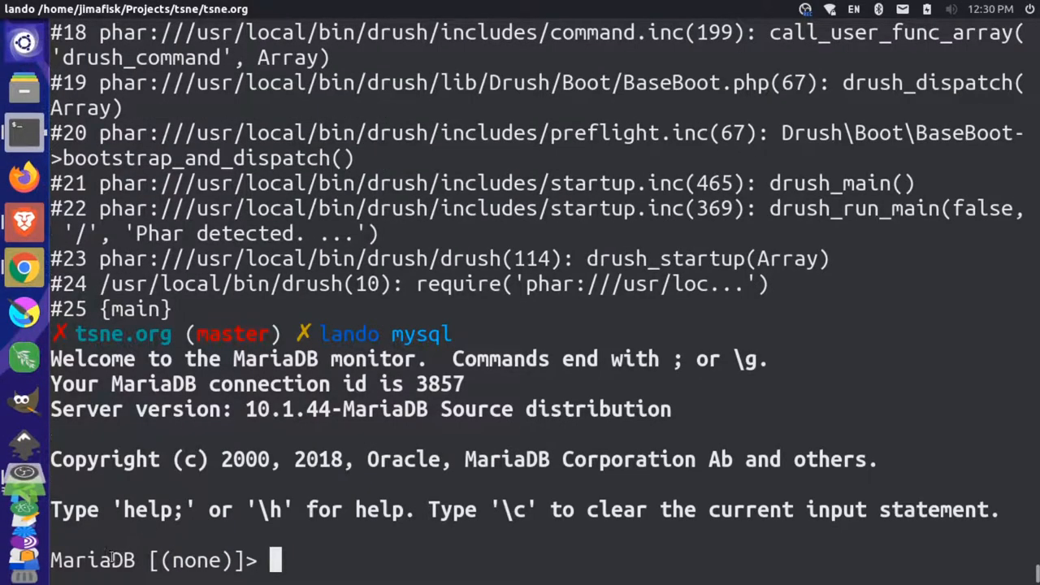
text(show)
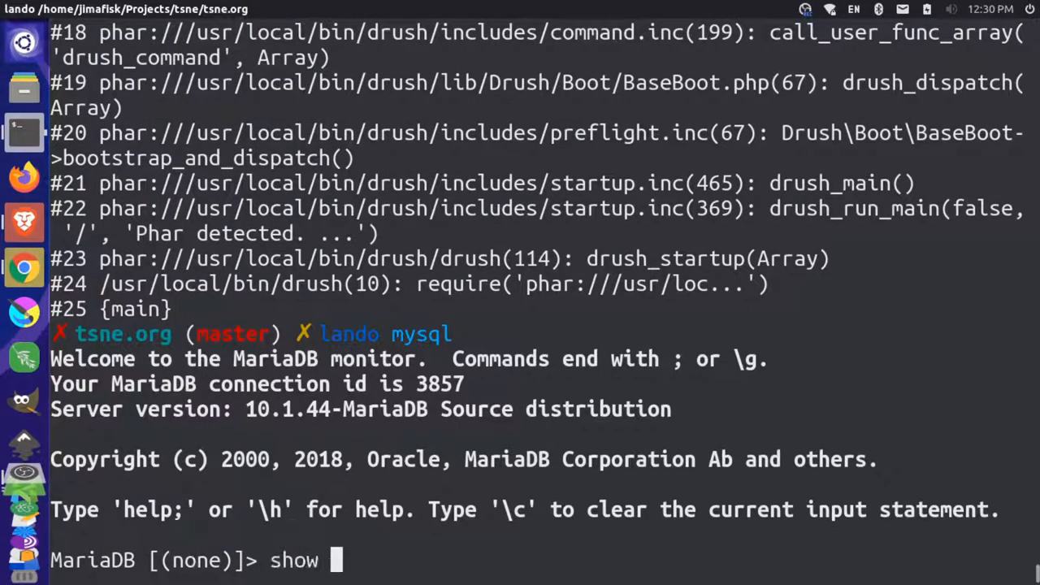
text(databases)
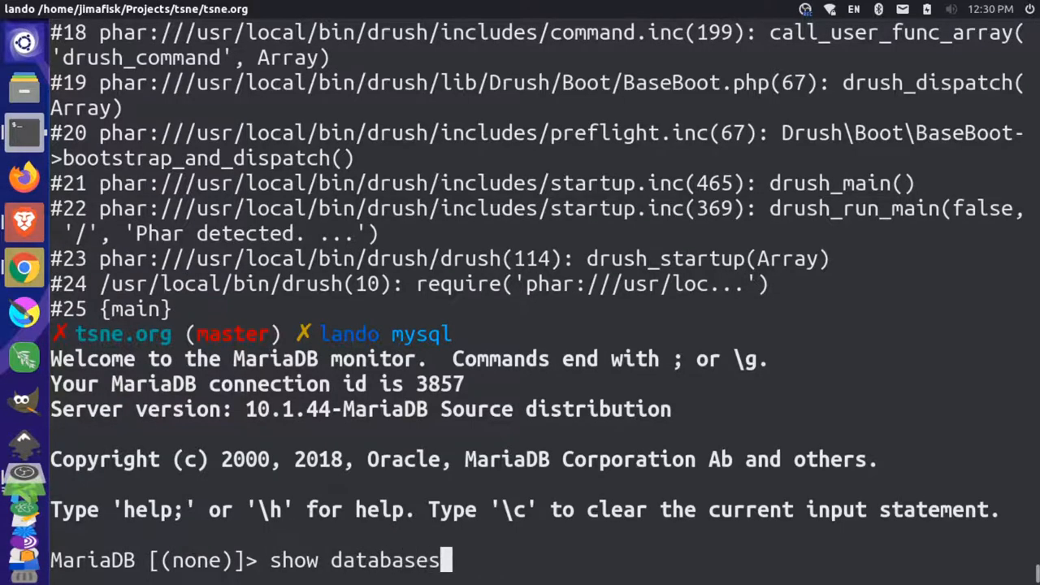
key(Return)
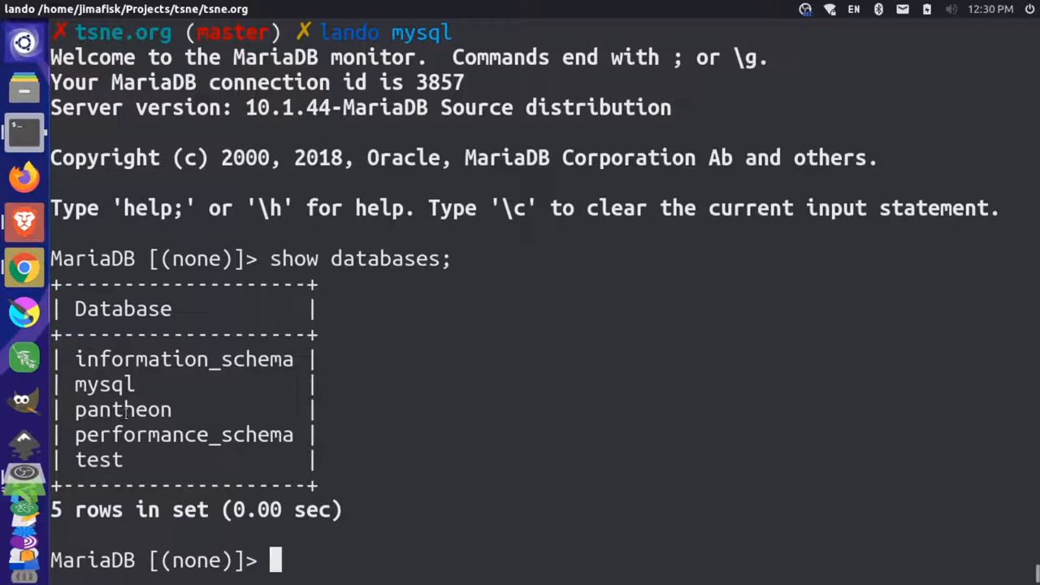
text(use)
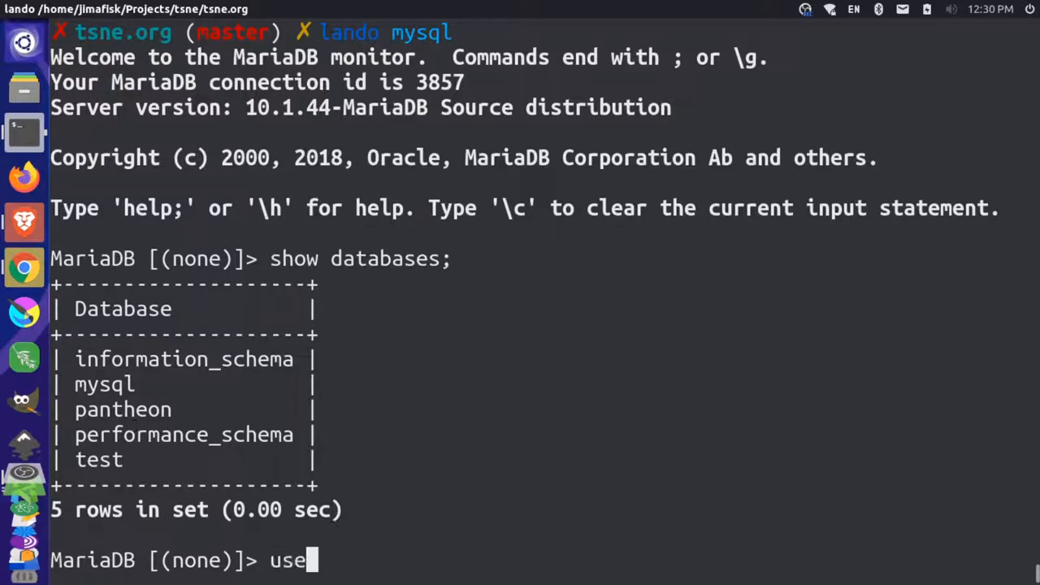
text(pantheon,)
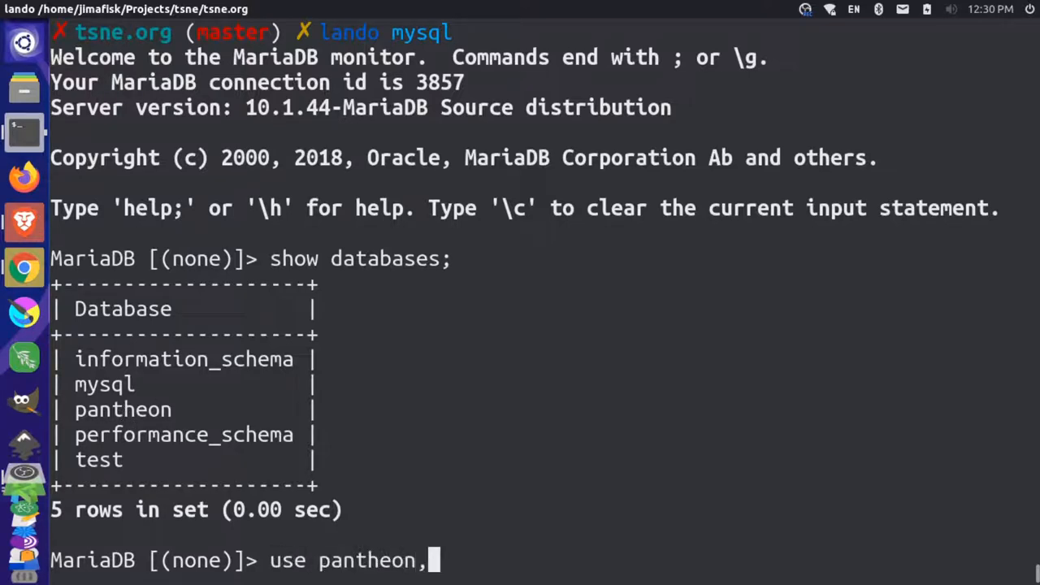
key(Return)
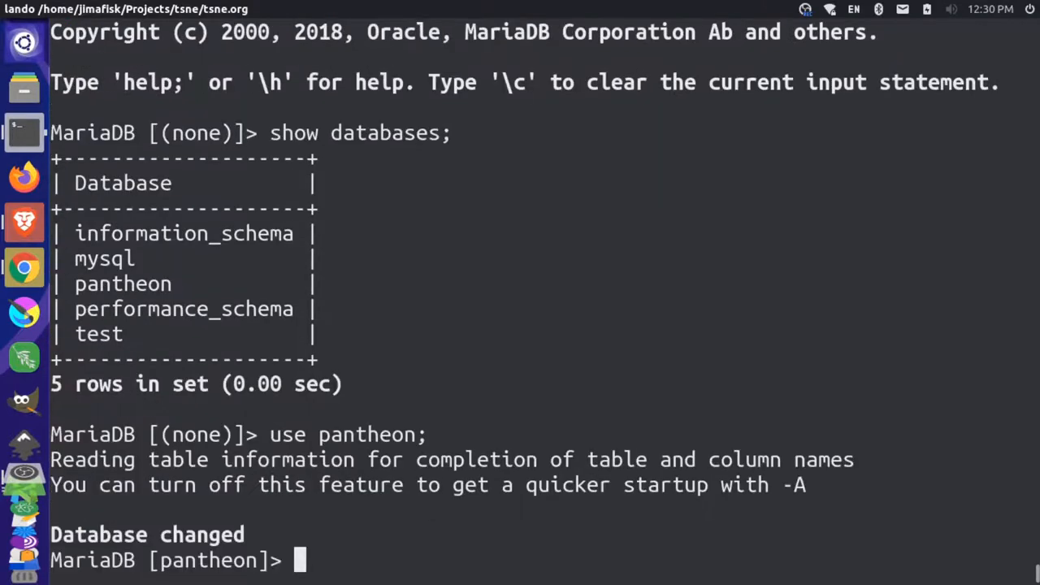
List all 625 tables in the pantheon database and scroll through them
text(show t)
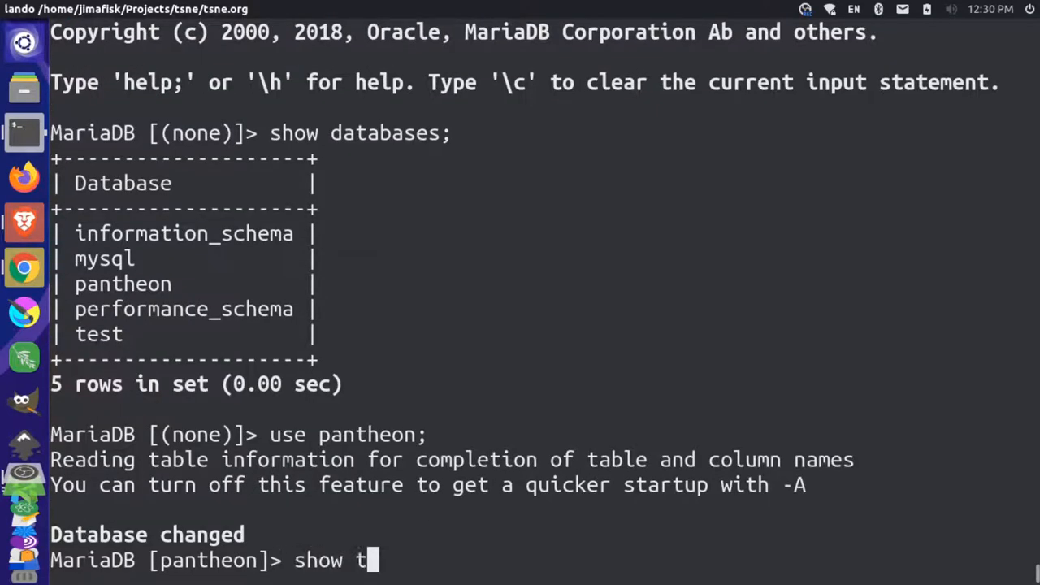
text(ables;)
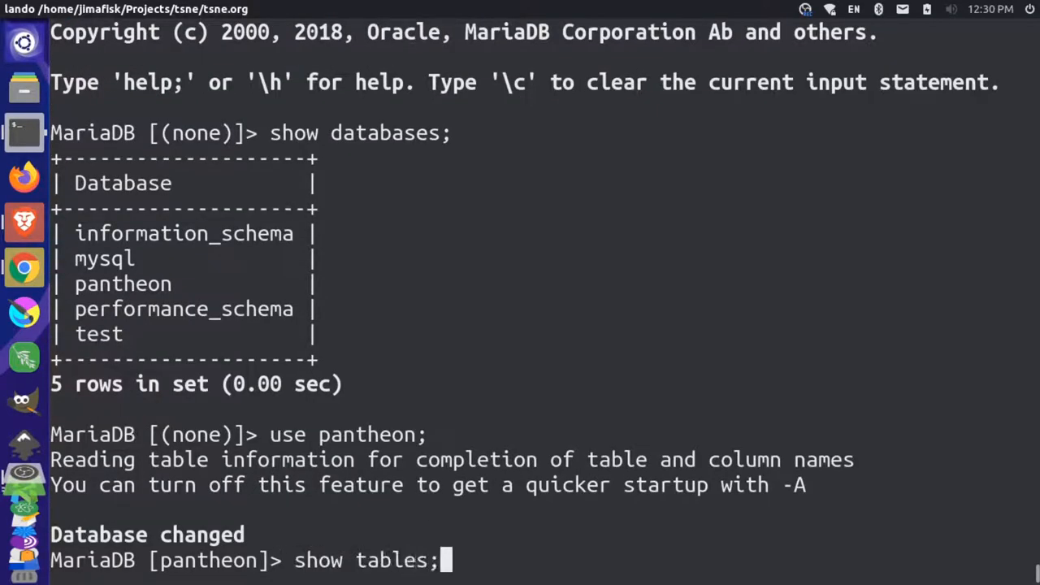
key(Return)
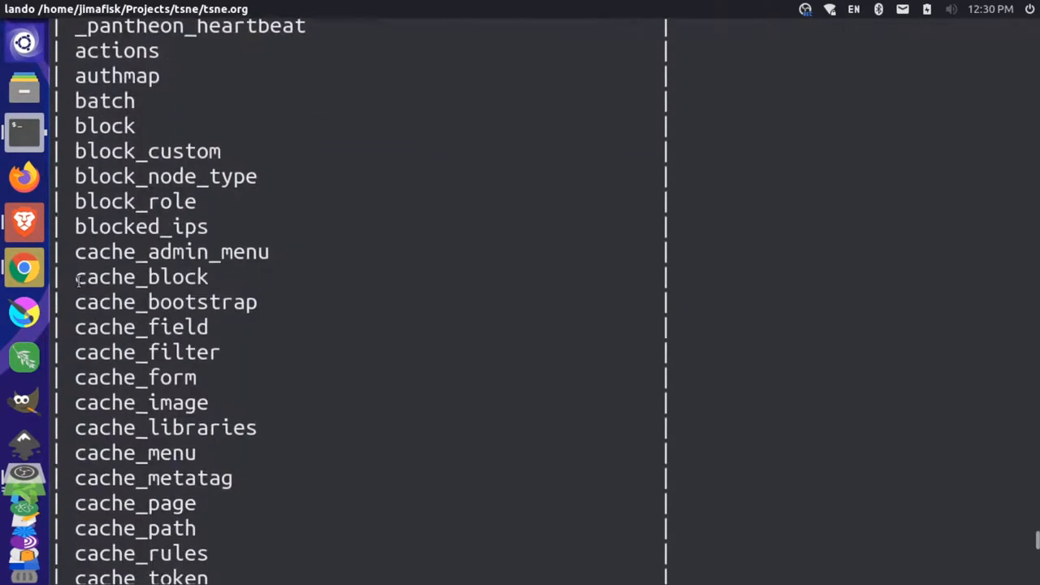
scroll(down, 3)
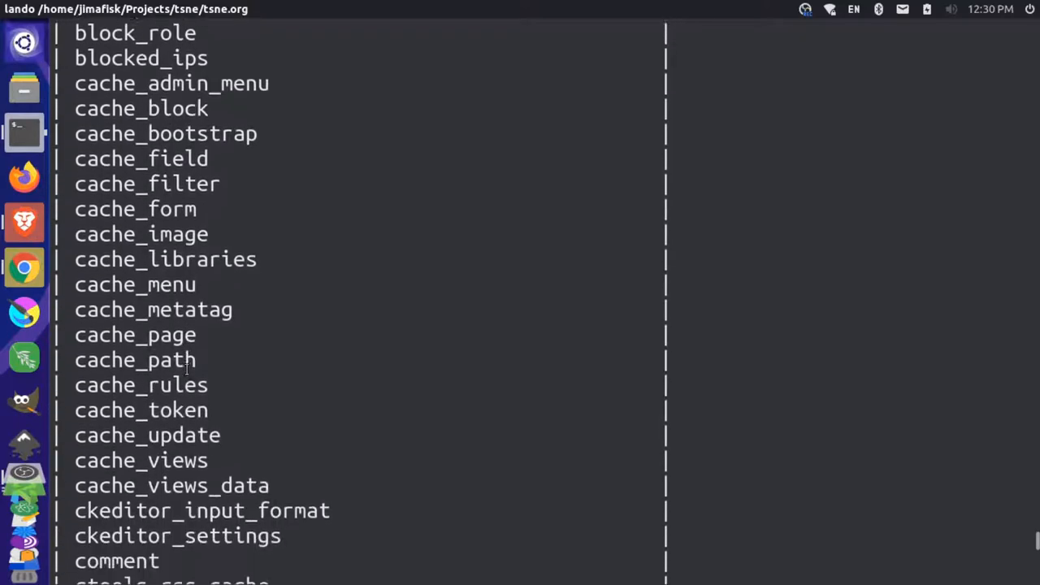
scroll(down, 3)
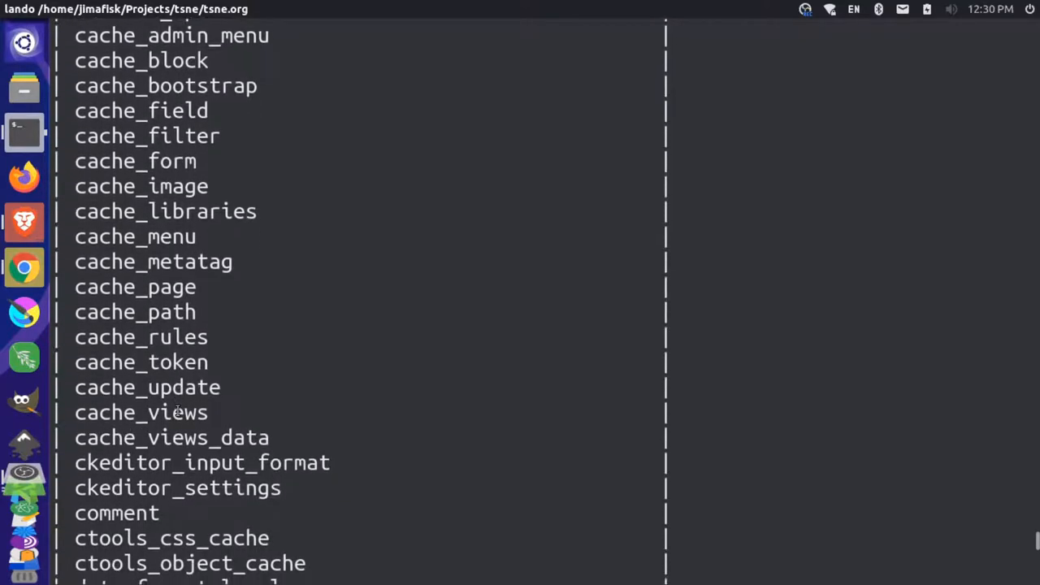
scroll(down, 3)
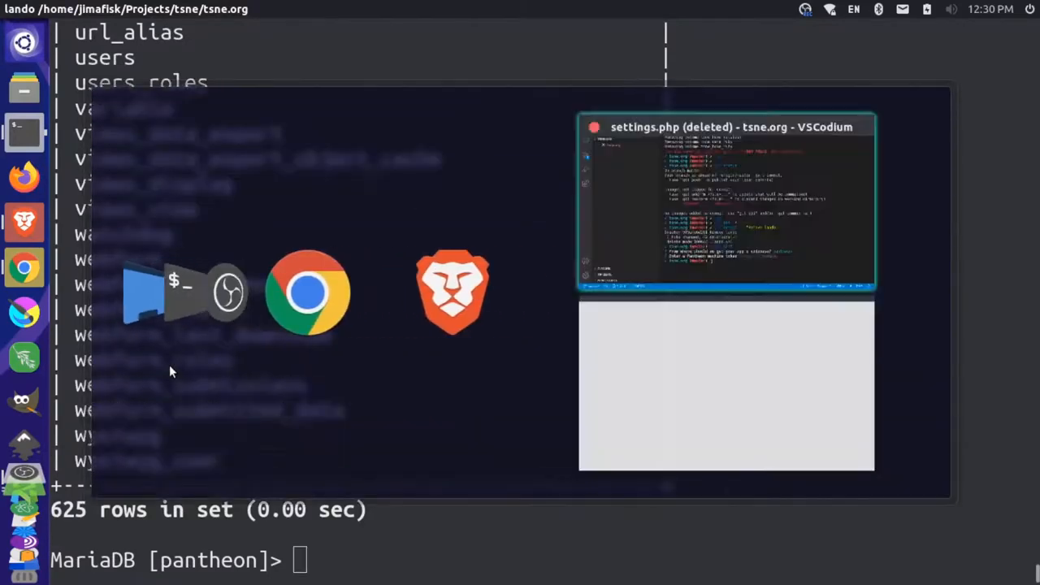
Select the CREATE TABLE `cache` statement in the Mysql Database Cache Tables forum thread
click(451, 292)
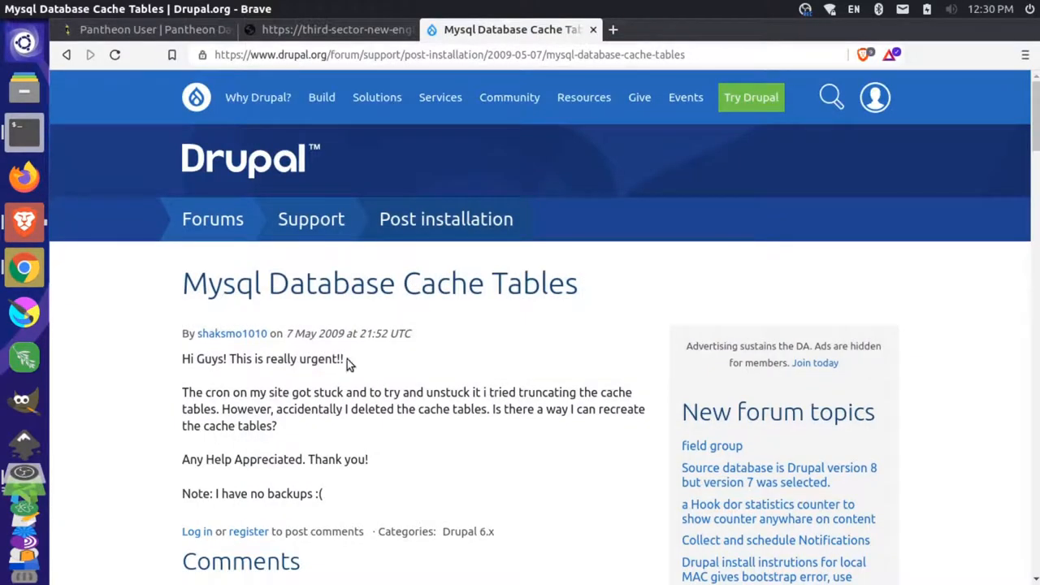
scroll(down, 3)
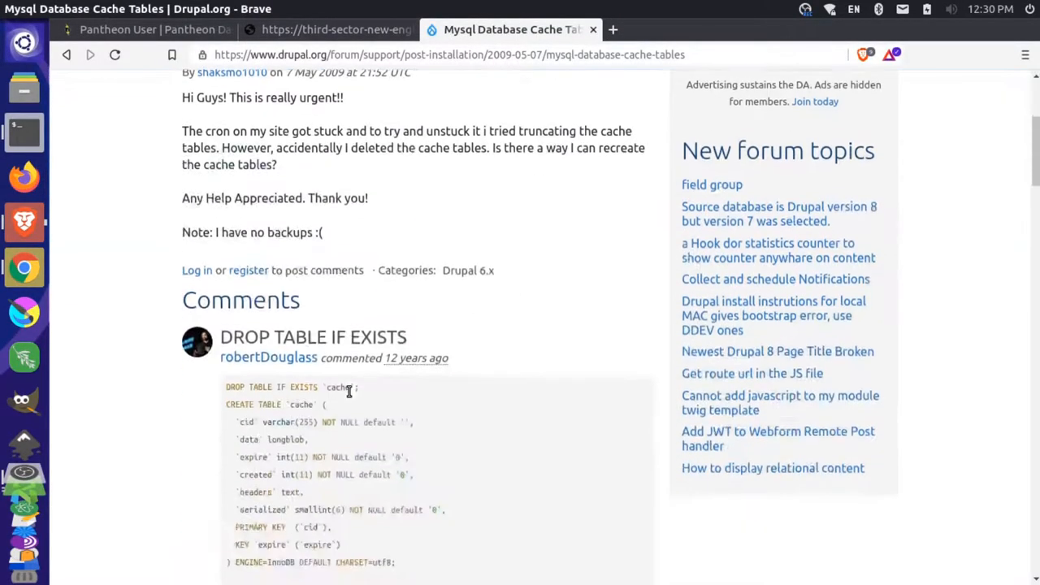
scroll(down, 3)
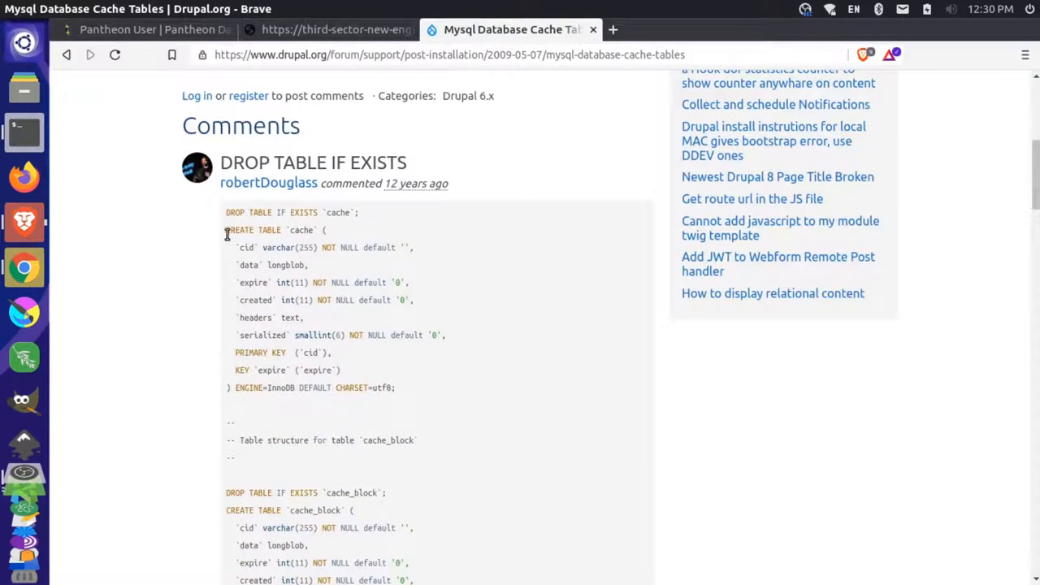
drag(226, 231, 292, 325)
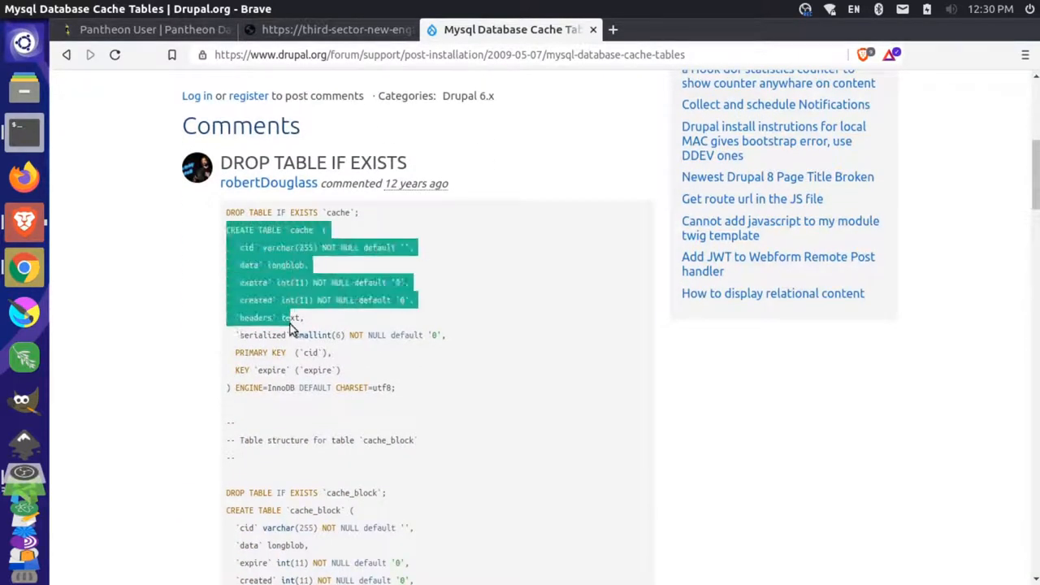
drag(292, 325, 231, 387)
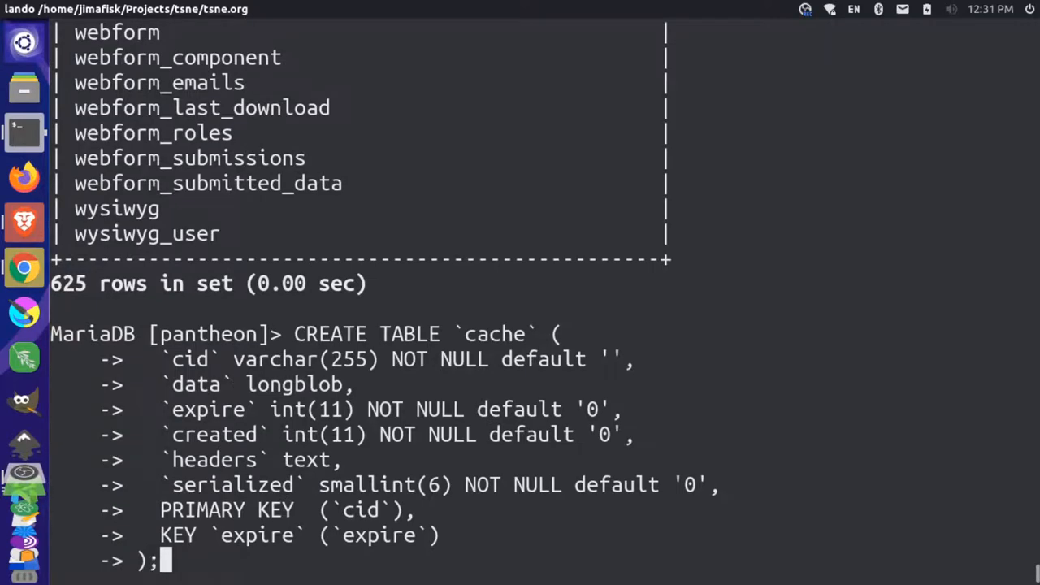
Run the CREATE TABLE statement, exit MariaDB and clear caches with 'lando drush cc all'
key(Return)
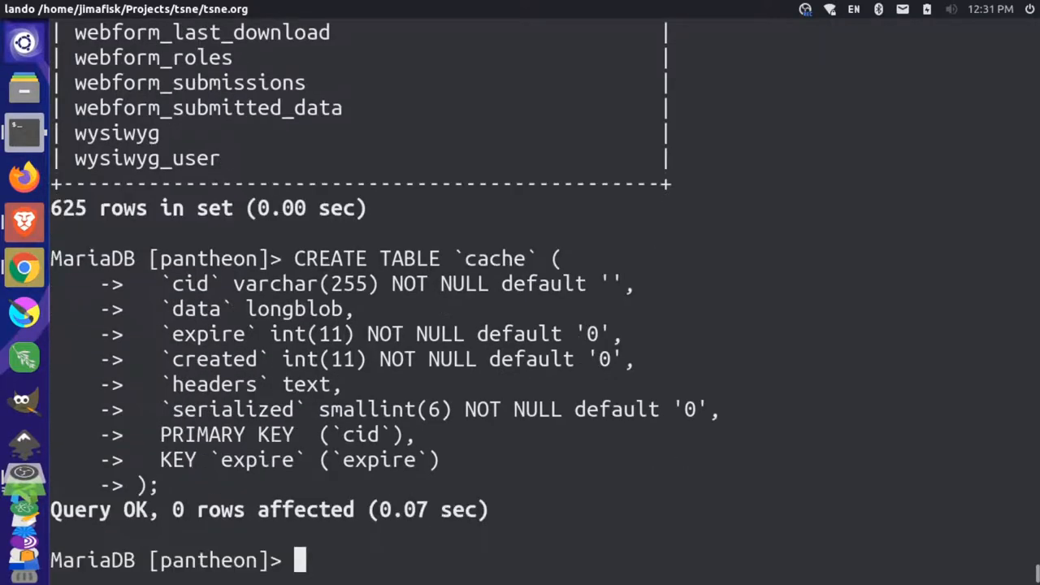
text(exit)
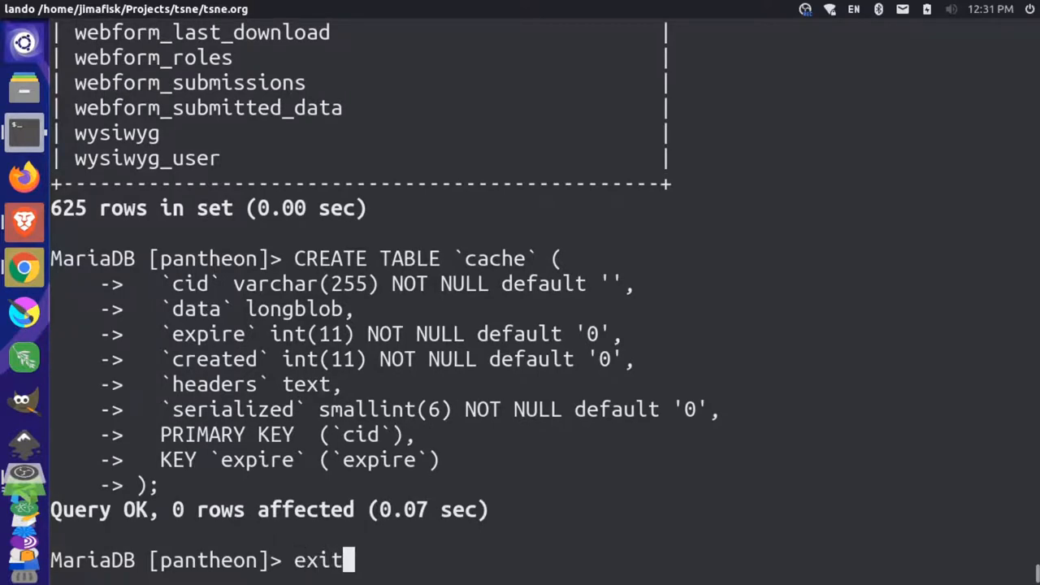
key(Return)
text(lando drush)
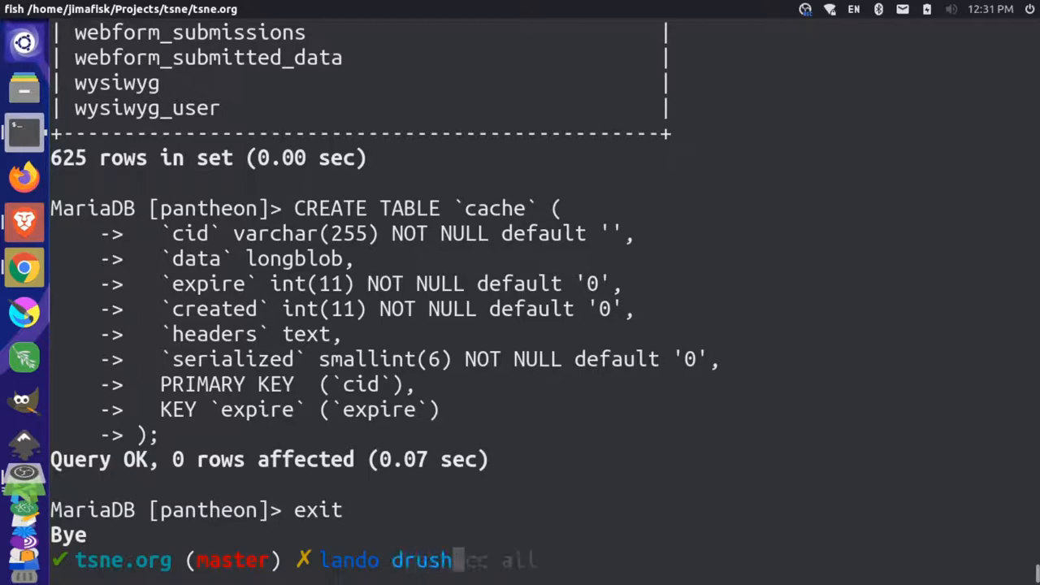
key(Return)
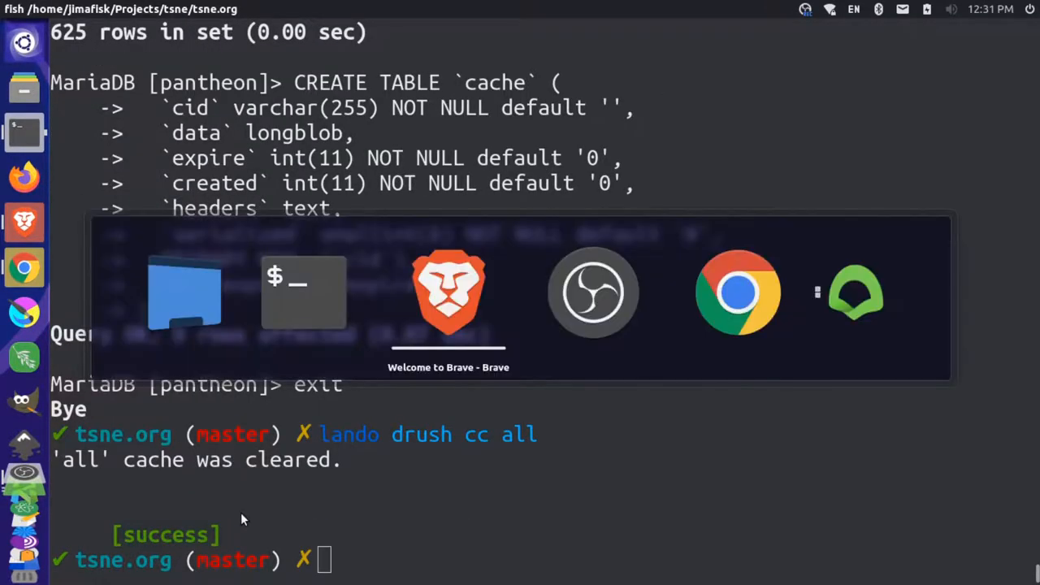
Reload the local site so the TSNE MissionWorks homepage renders instead of the fatal error
click(449, 293)
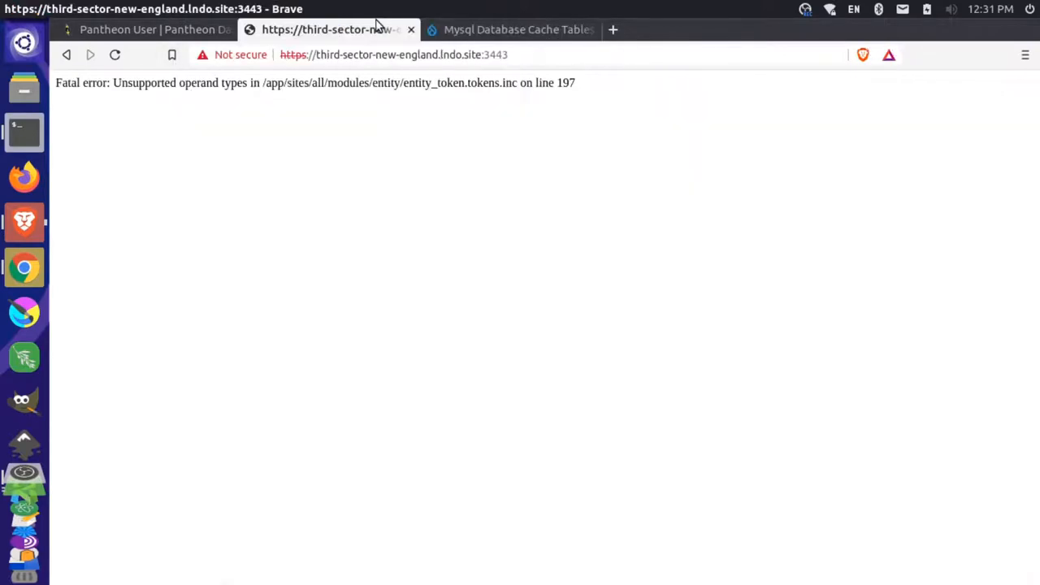
click(114, 55)
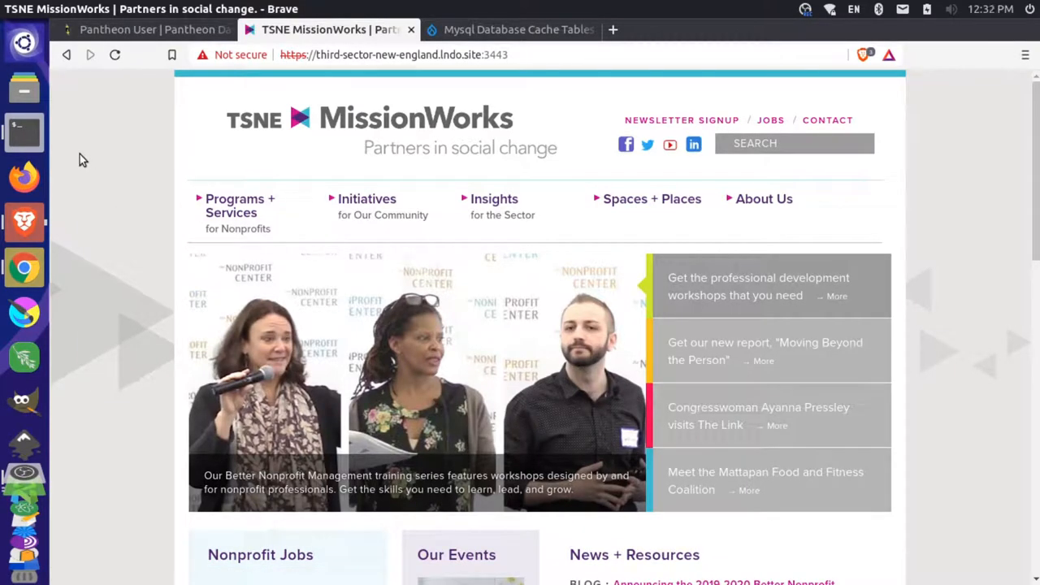
click(23, 133)
text(gi)
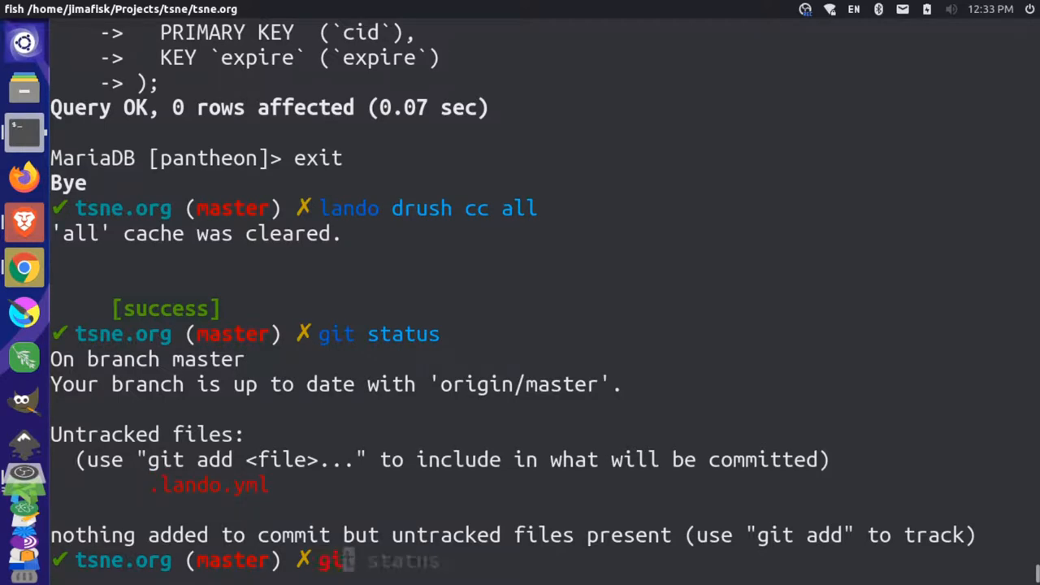
Stage .lando.yml with 'git add -A' and commit it to master as "Add lando."
key(Return)
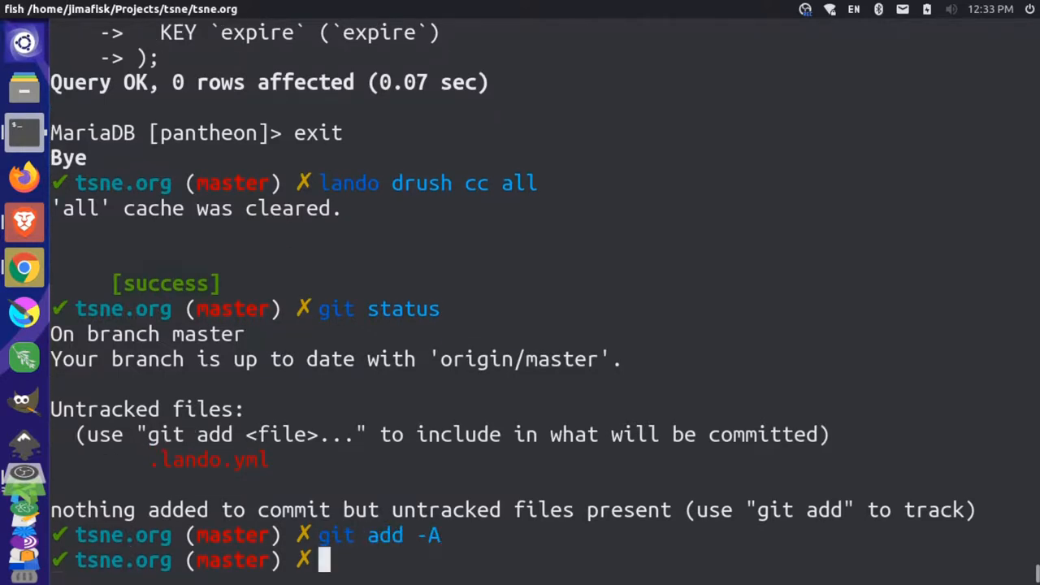
text(git commit -m "Remove lando.")
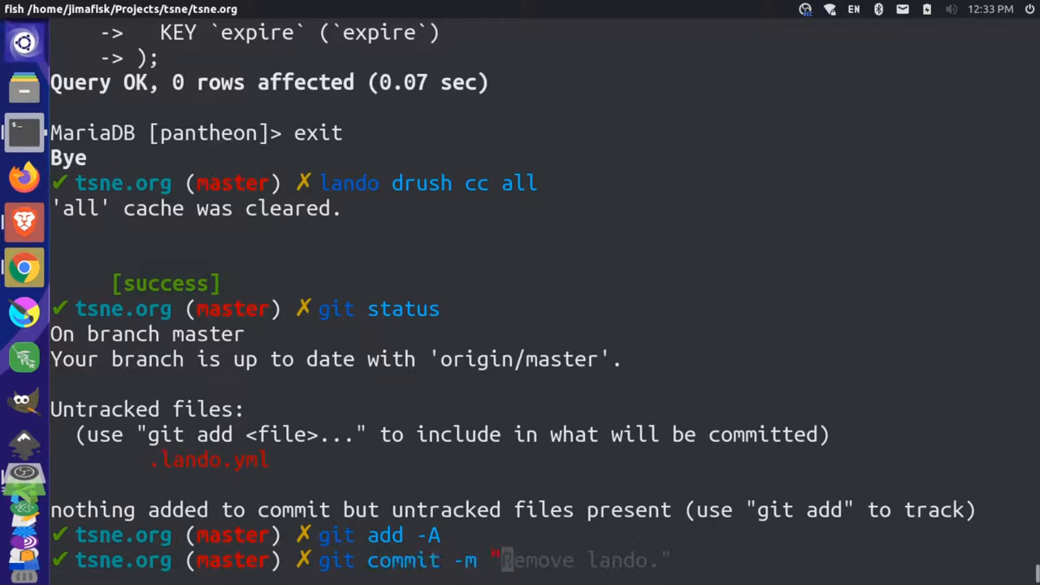
text(Add landpo)
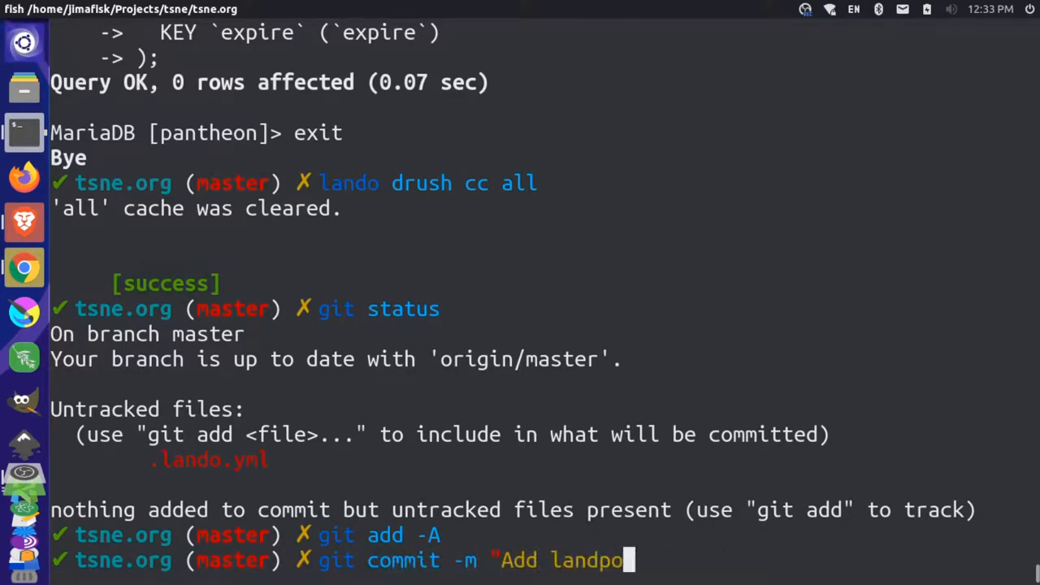
text(.)
key(Return)
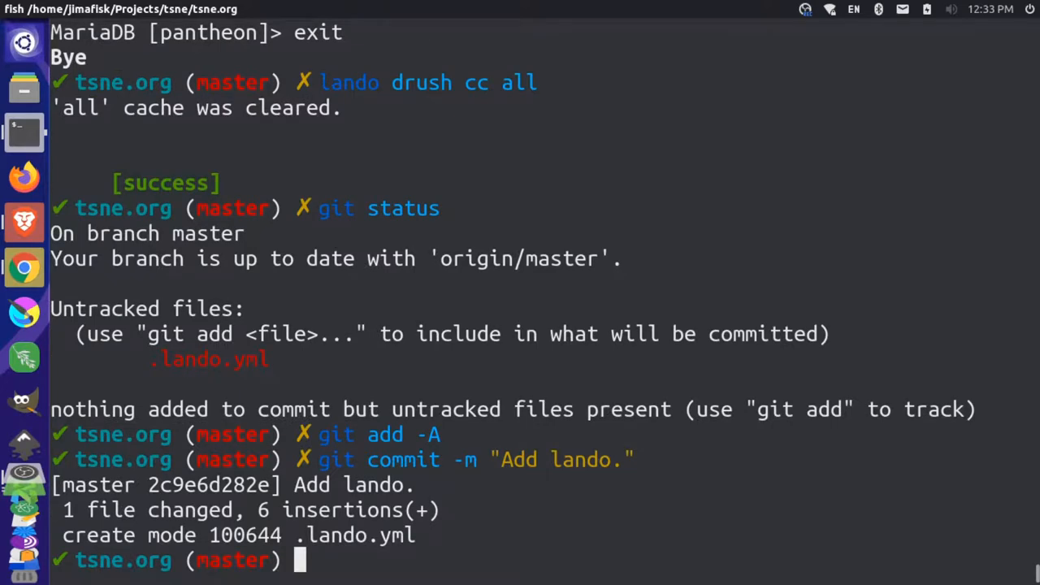
text(lando drush cc all)
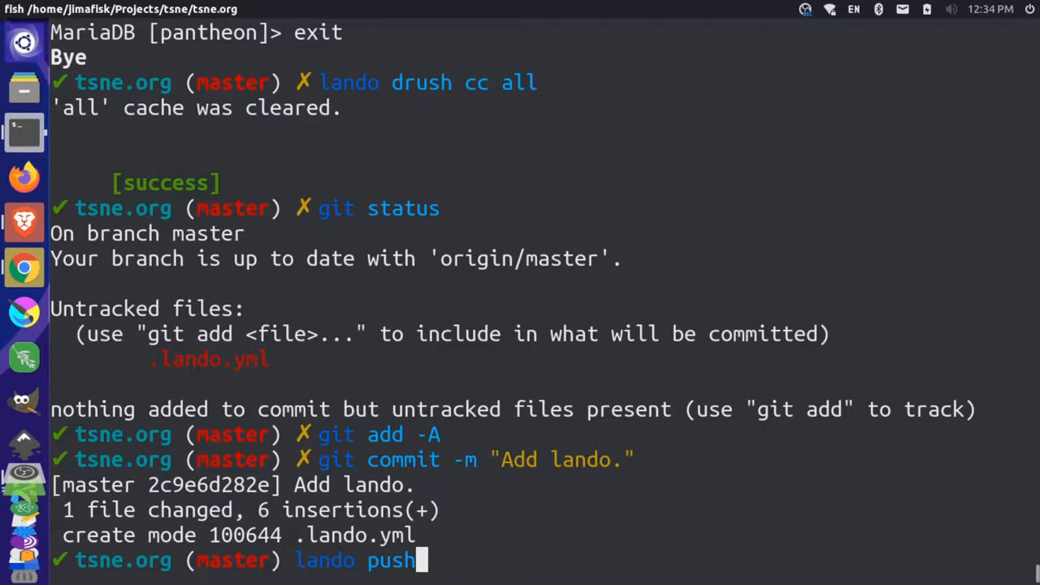
mouse_move(624, 468)
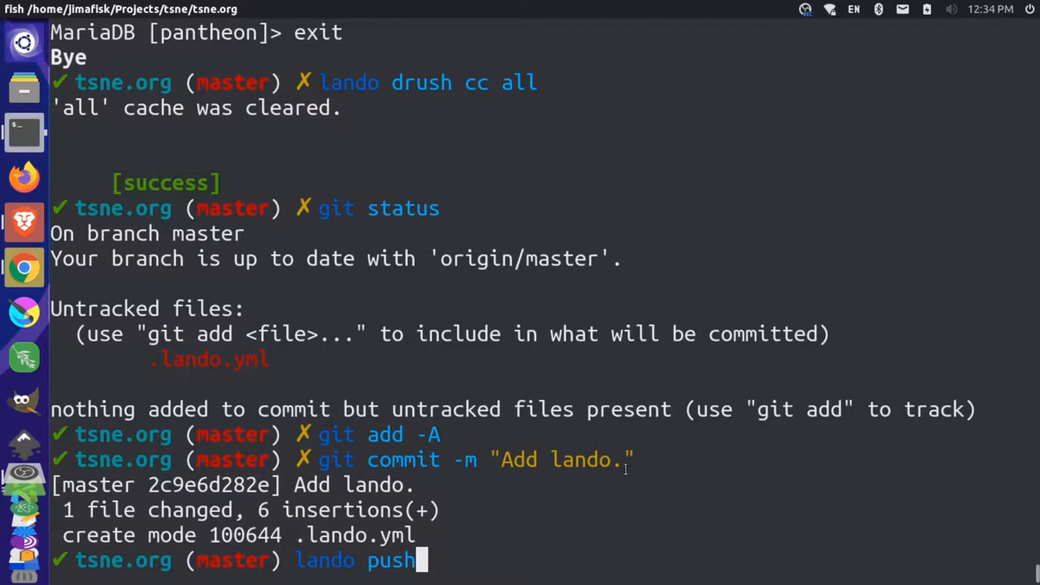
Push code to Pantheon dev via 'lando push', skipping database and files, with note 'Add lando', and check the commit log
key(Return)
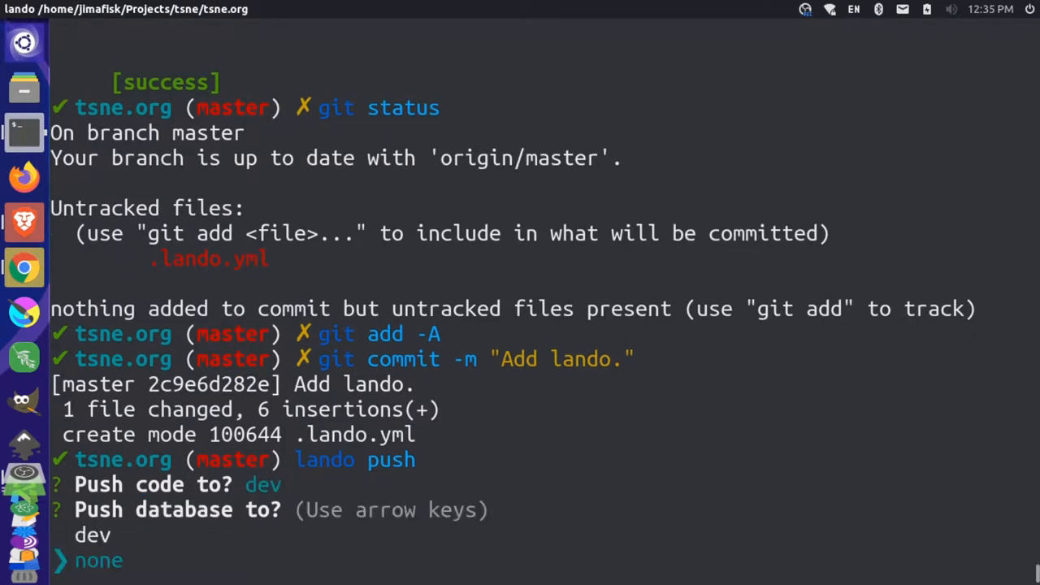
mouse_move(315, 581)
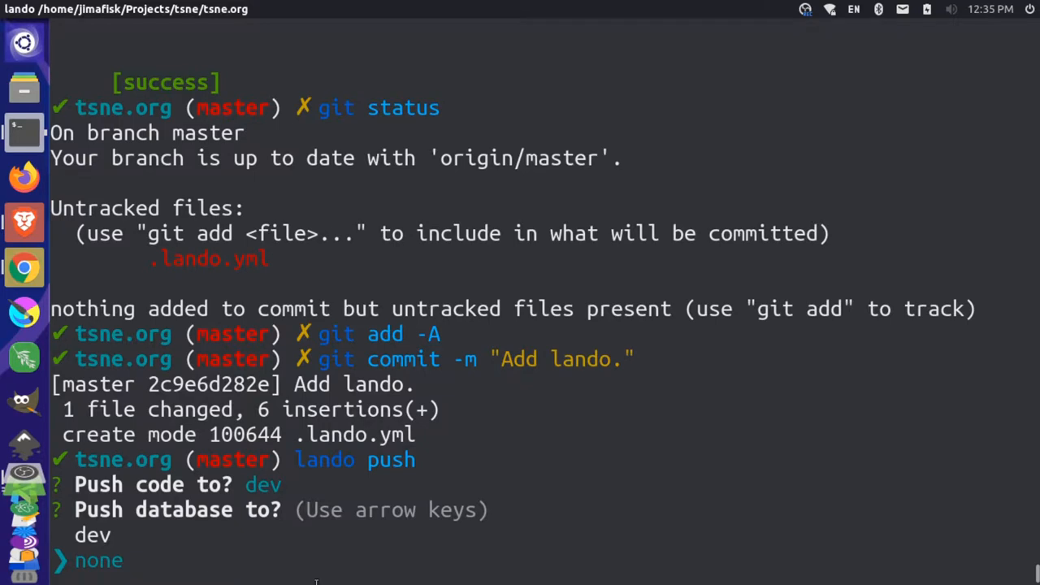
mouse_move(195, 543)
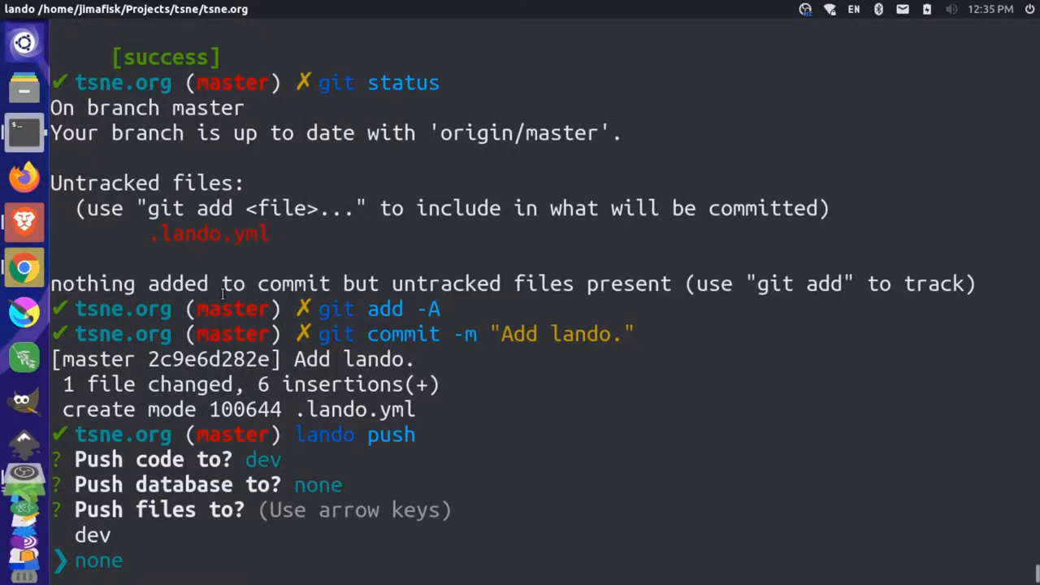
key(Return)
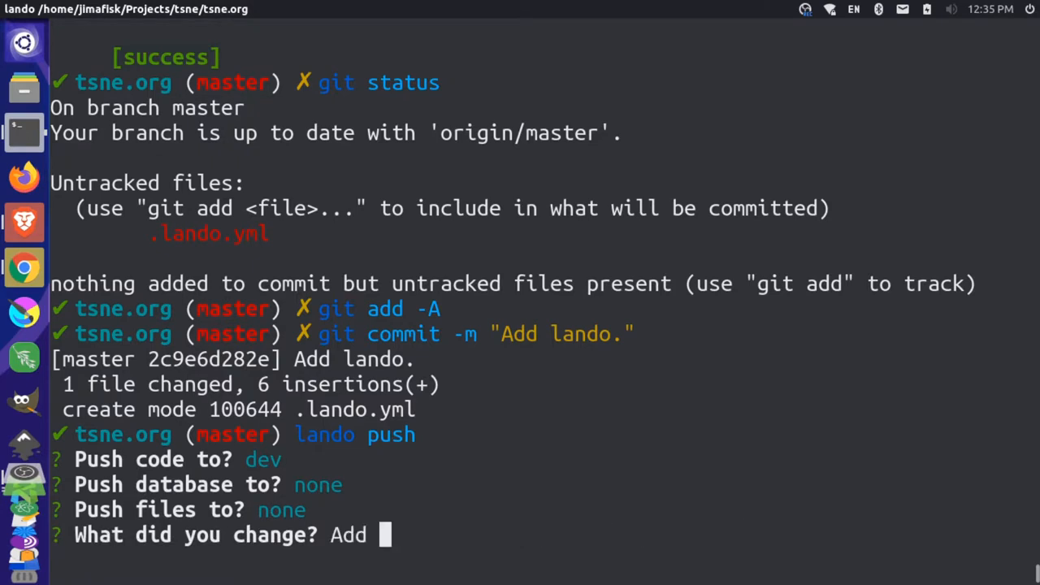
text(lando)
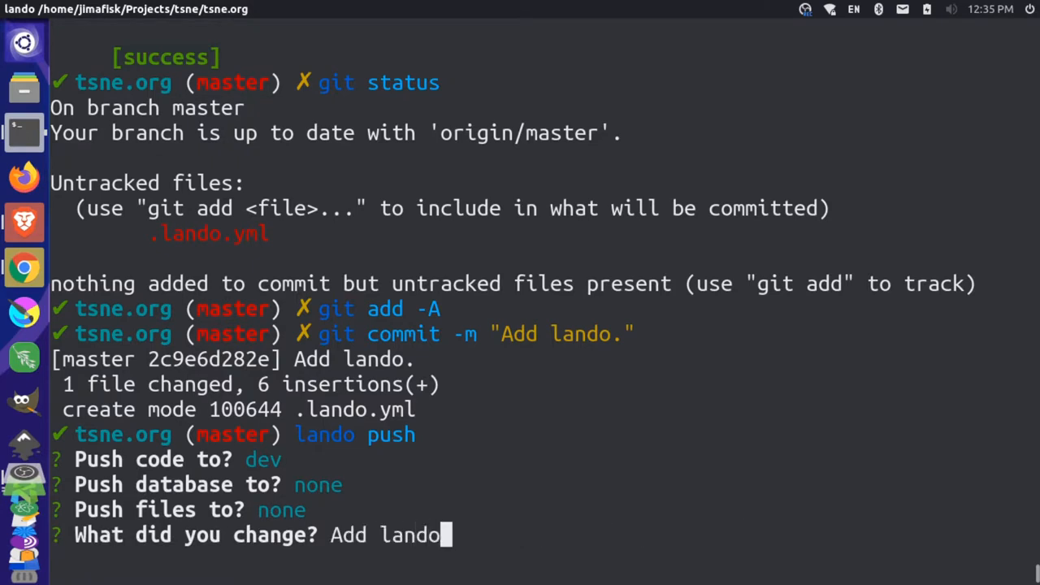
key(Return)
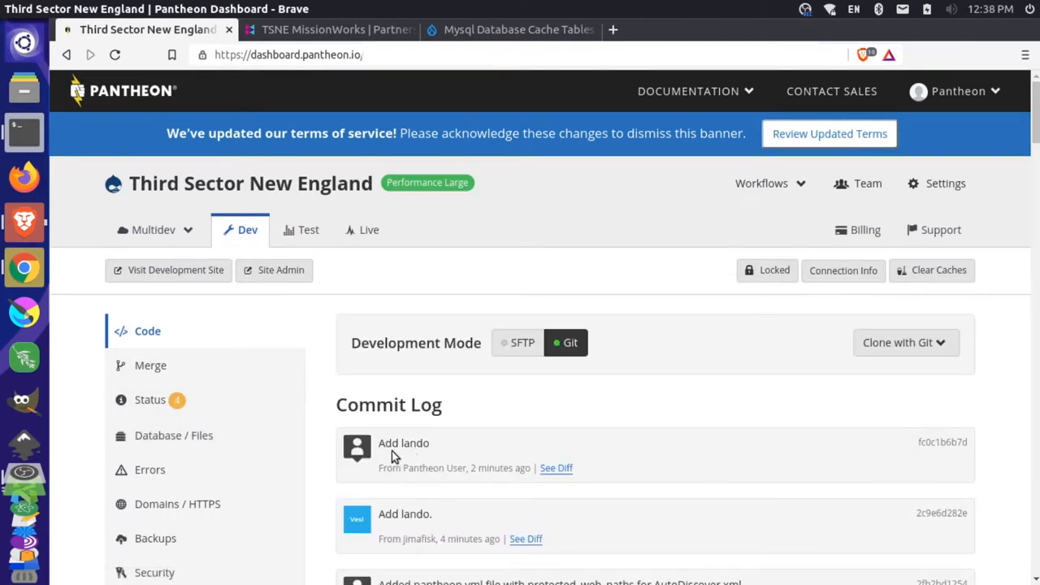
double_click(403, 442)
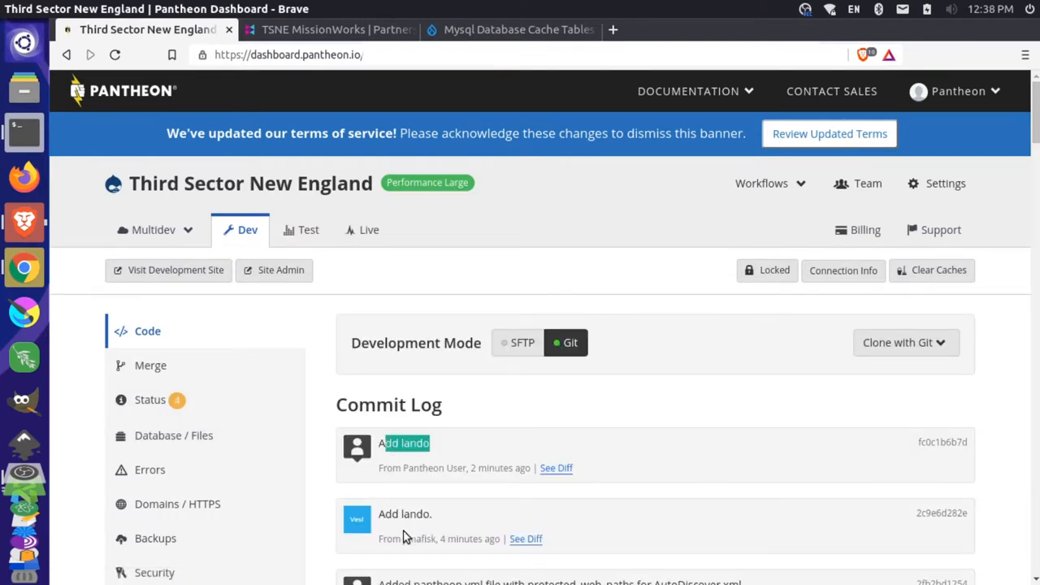